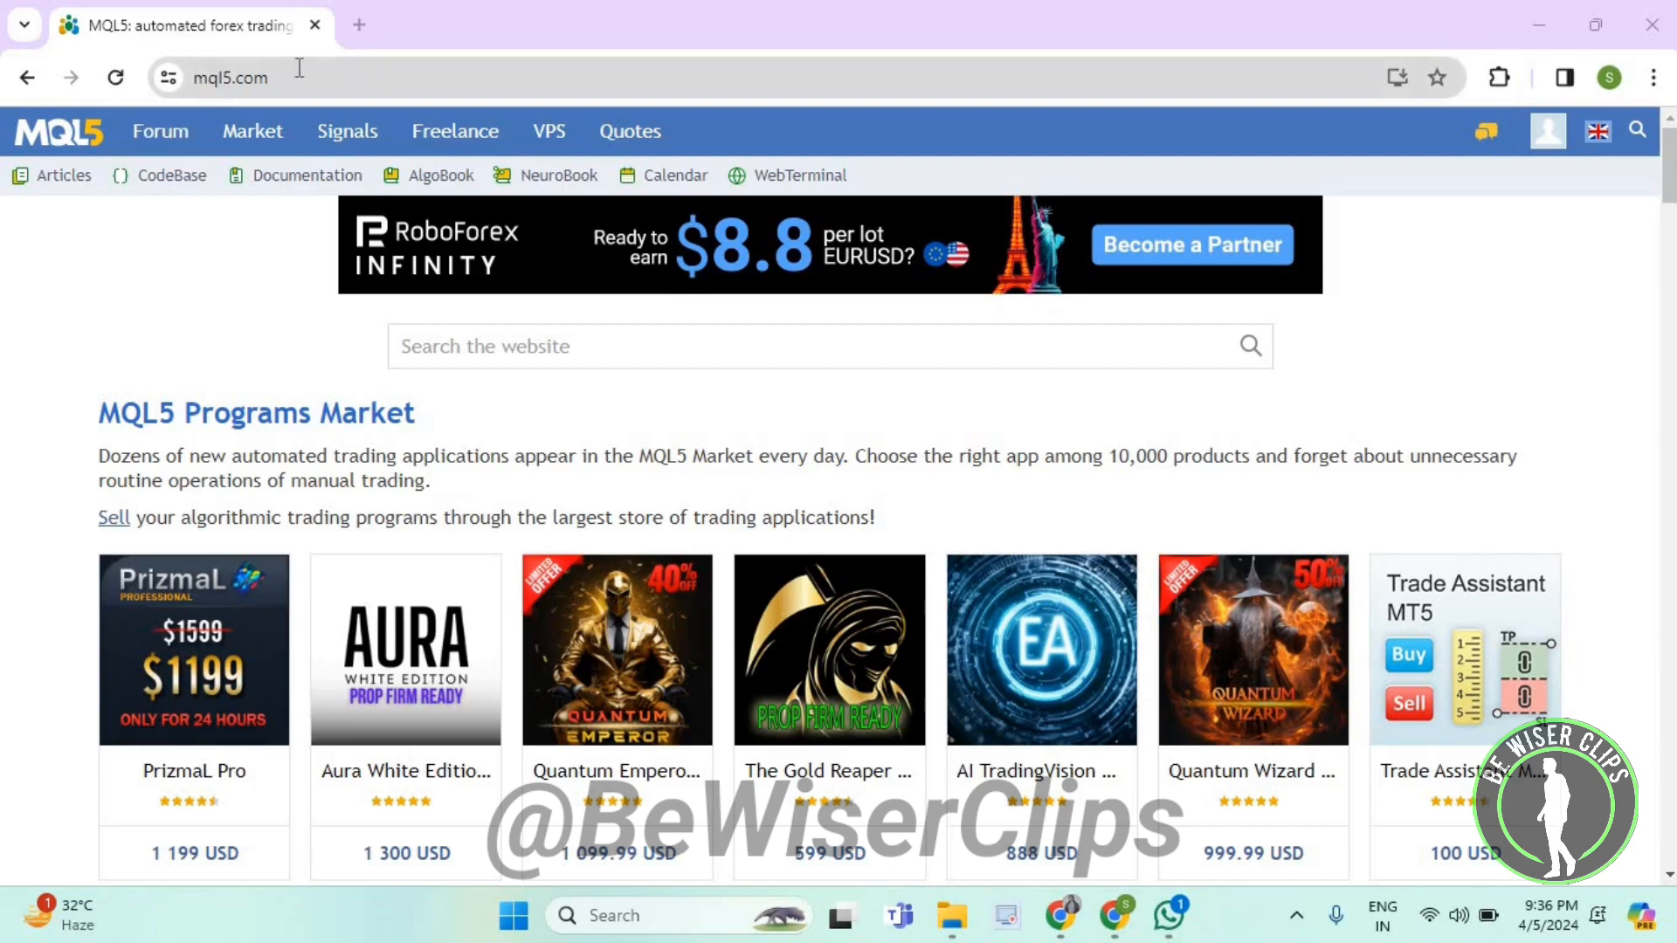
Step: Go to the Articles section of MQL5.com from the home page
click(63, 175)
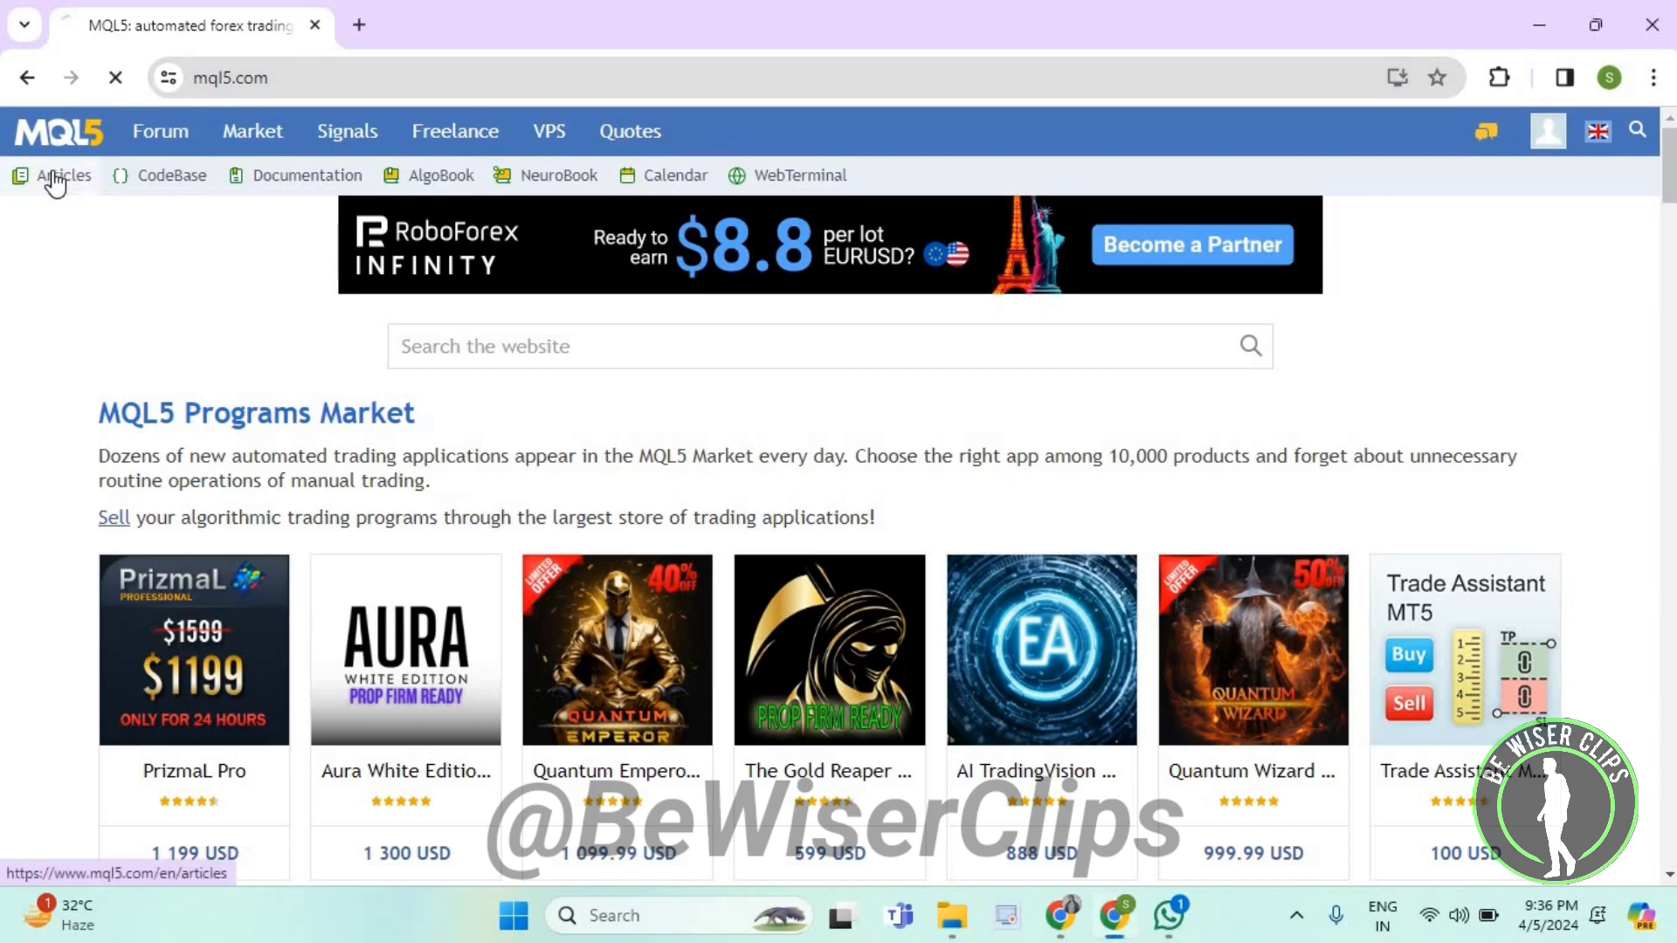
click(65, 175)
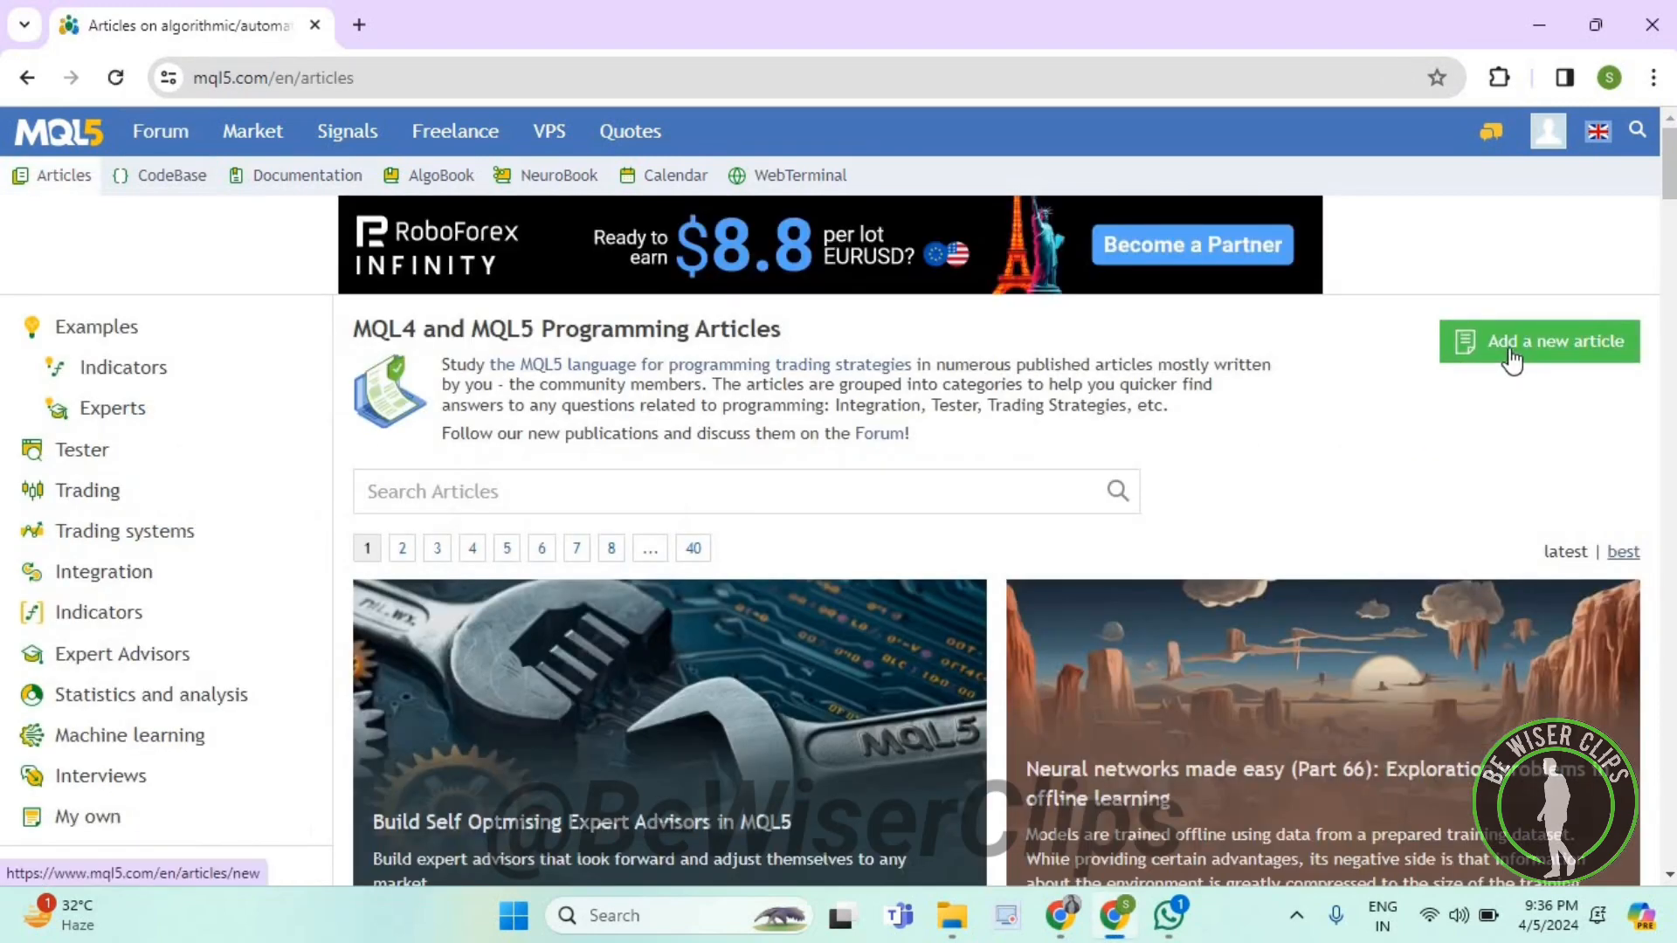
Step: Start a new article and enter the subject 'kdjfngkjdfnkj' and first plan section 'skdj'
click(1537, 341)
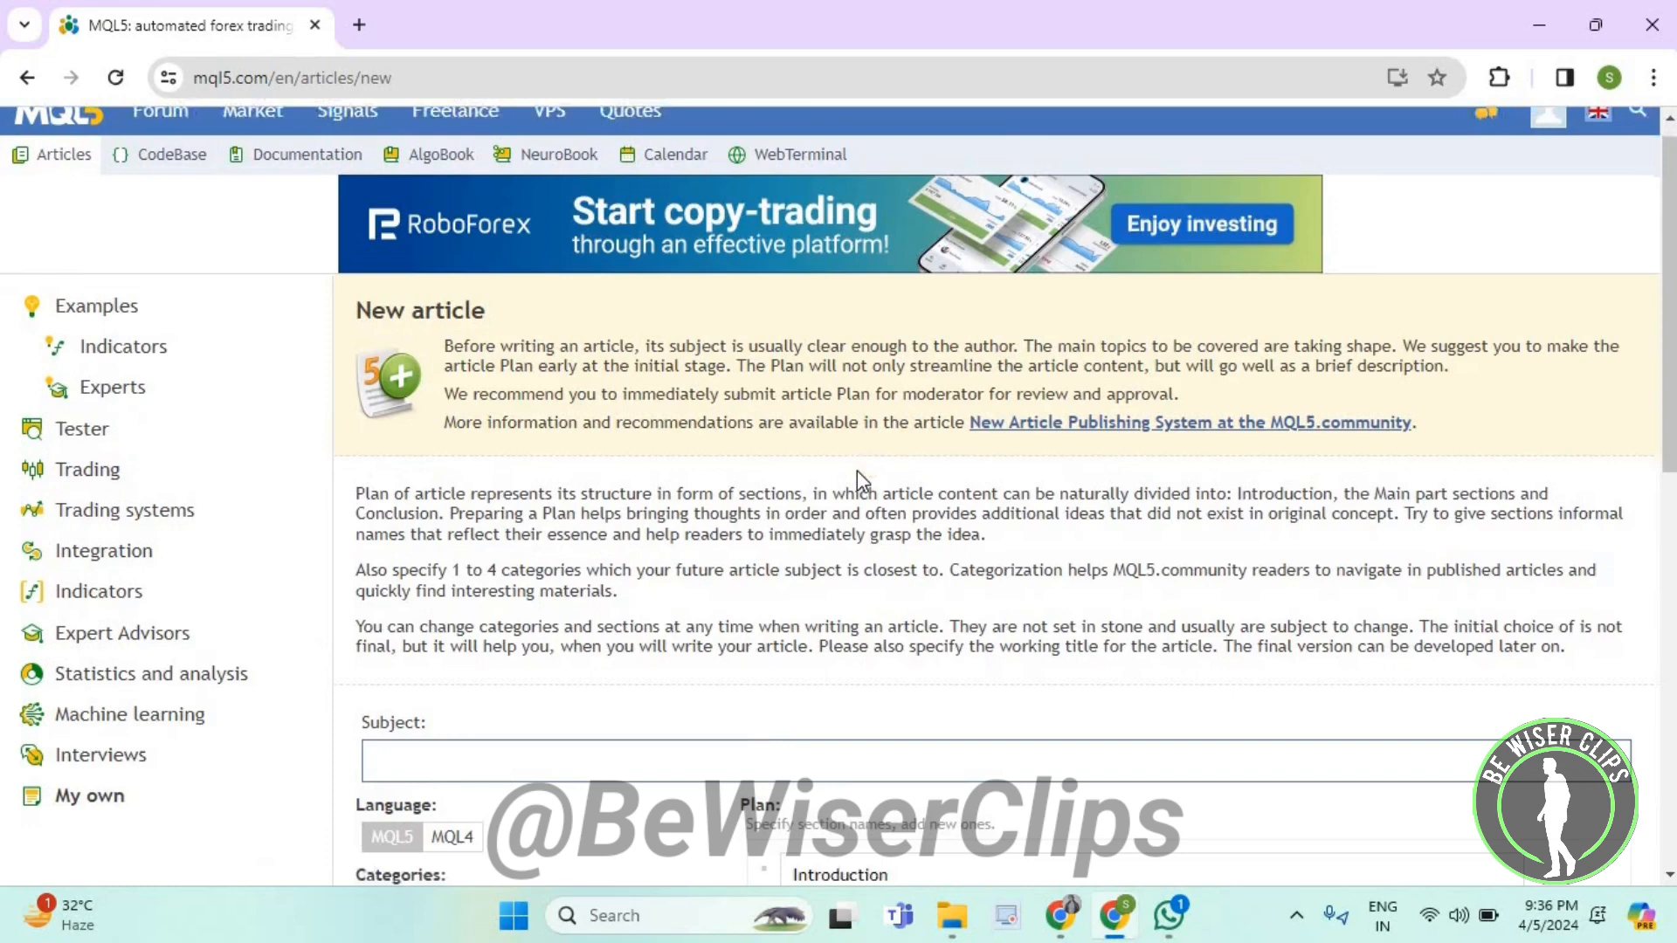
scroll(down, 3)
text(dfnvdfkmn)
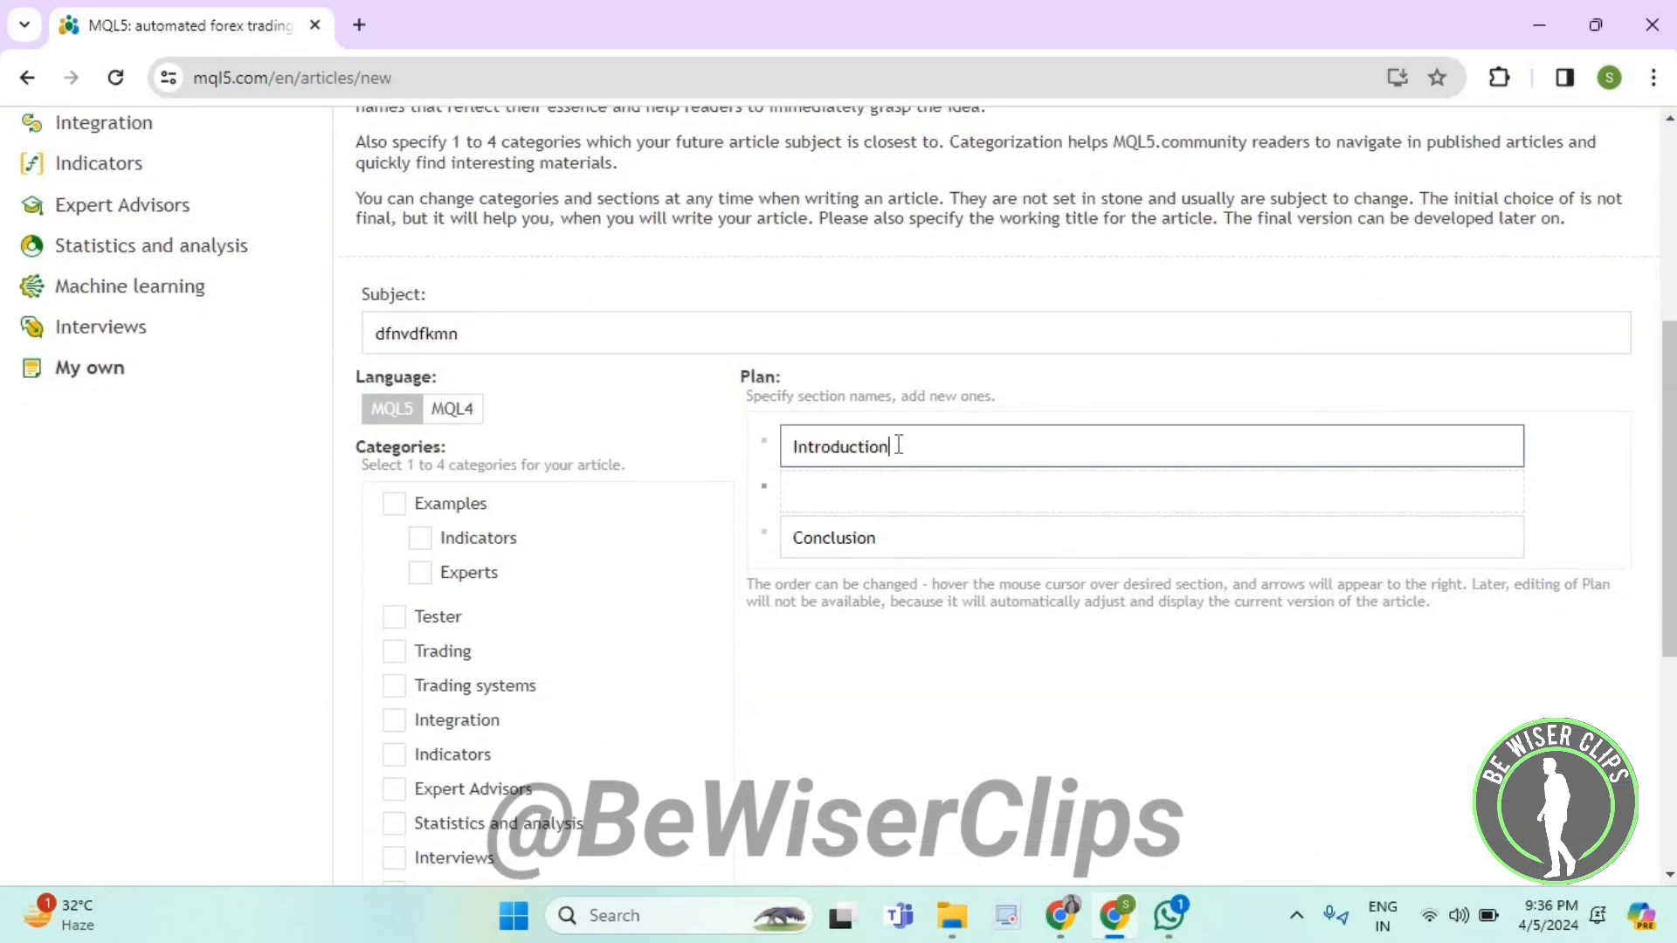
text(kdjfngkjdfnkj)
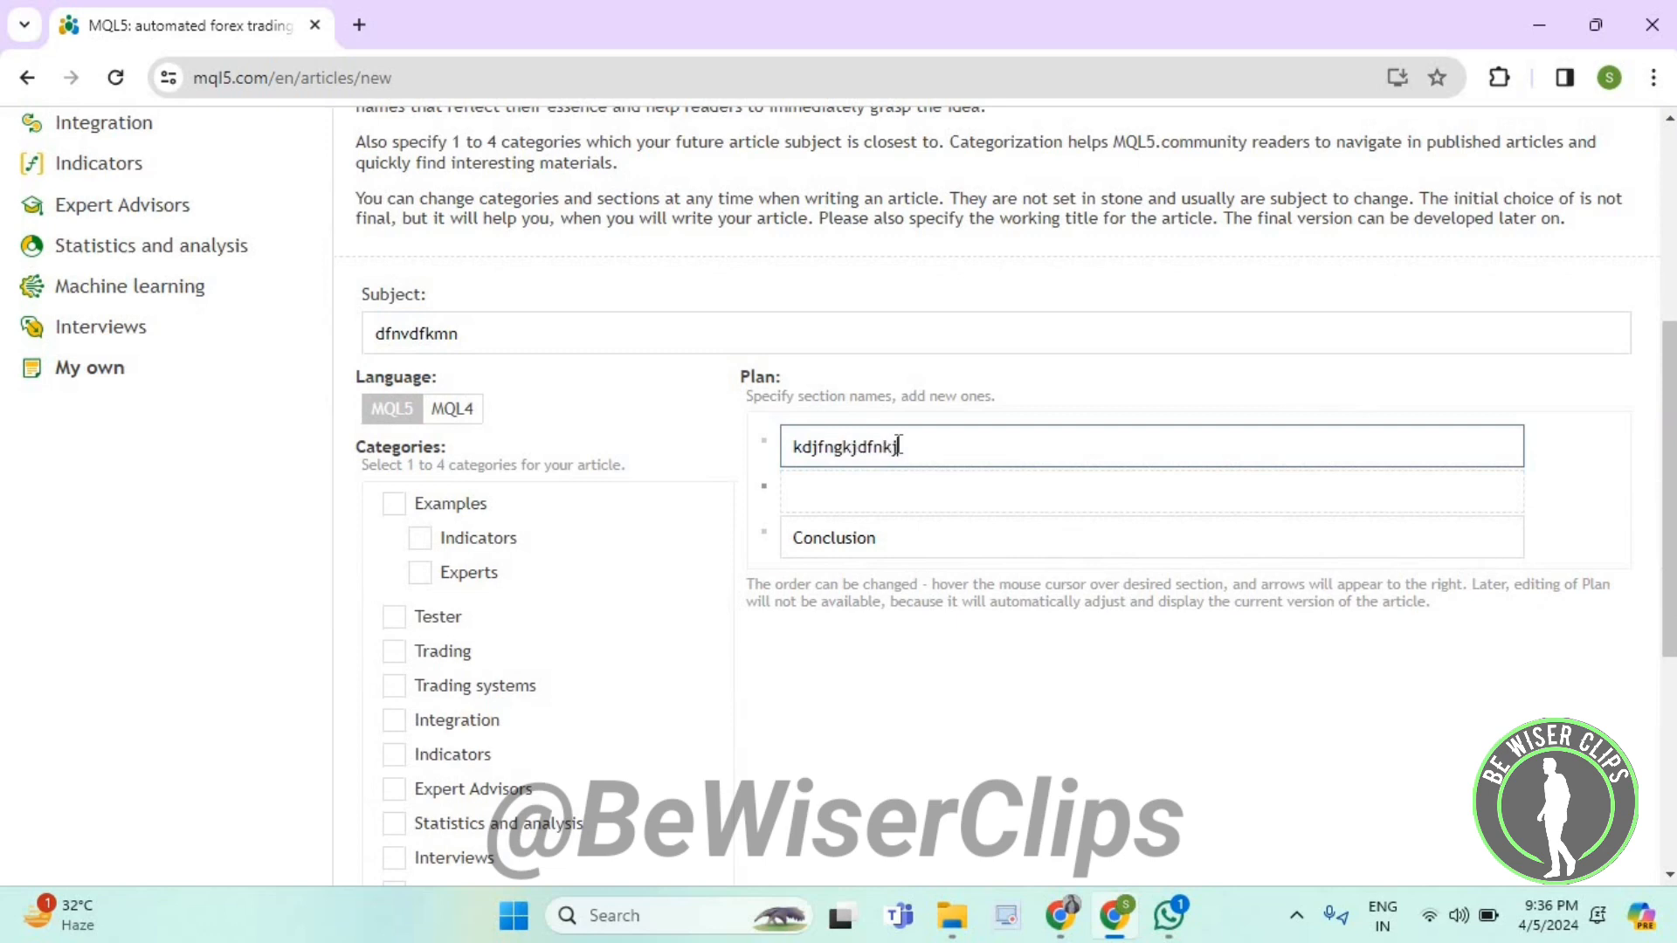
text(skdjgvnkdfjdk)
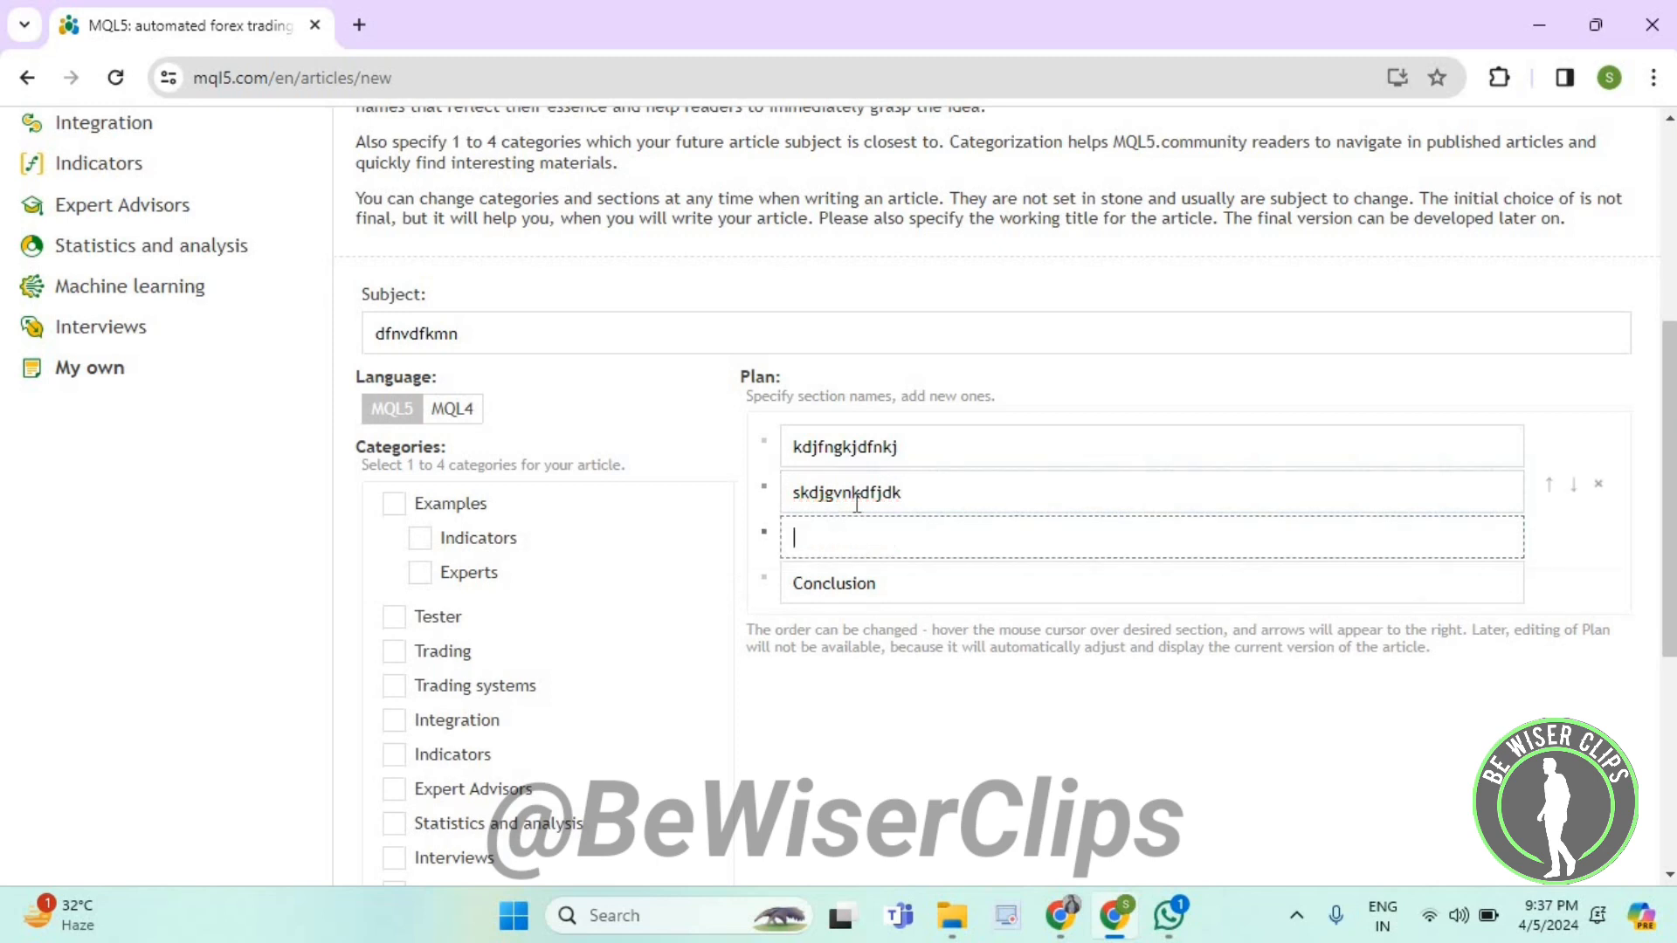
Step: Fill the remaining plan sections with custom names, renaming Introduction and Conclusion
text(skdvjdsvsdkj)
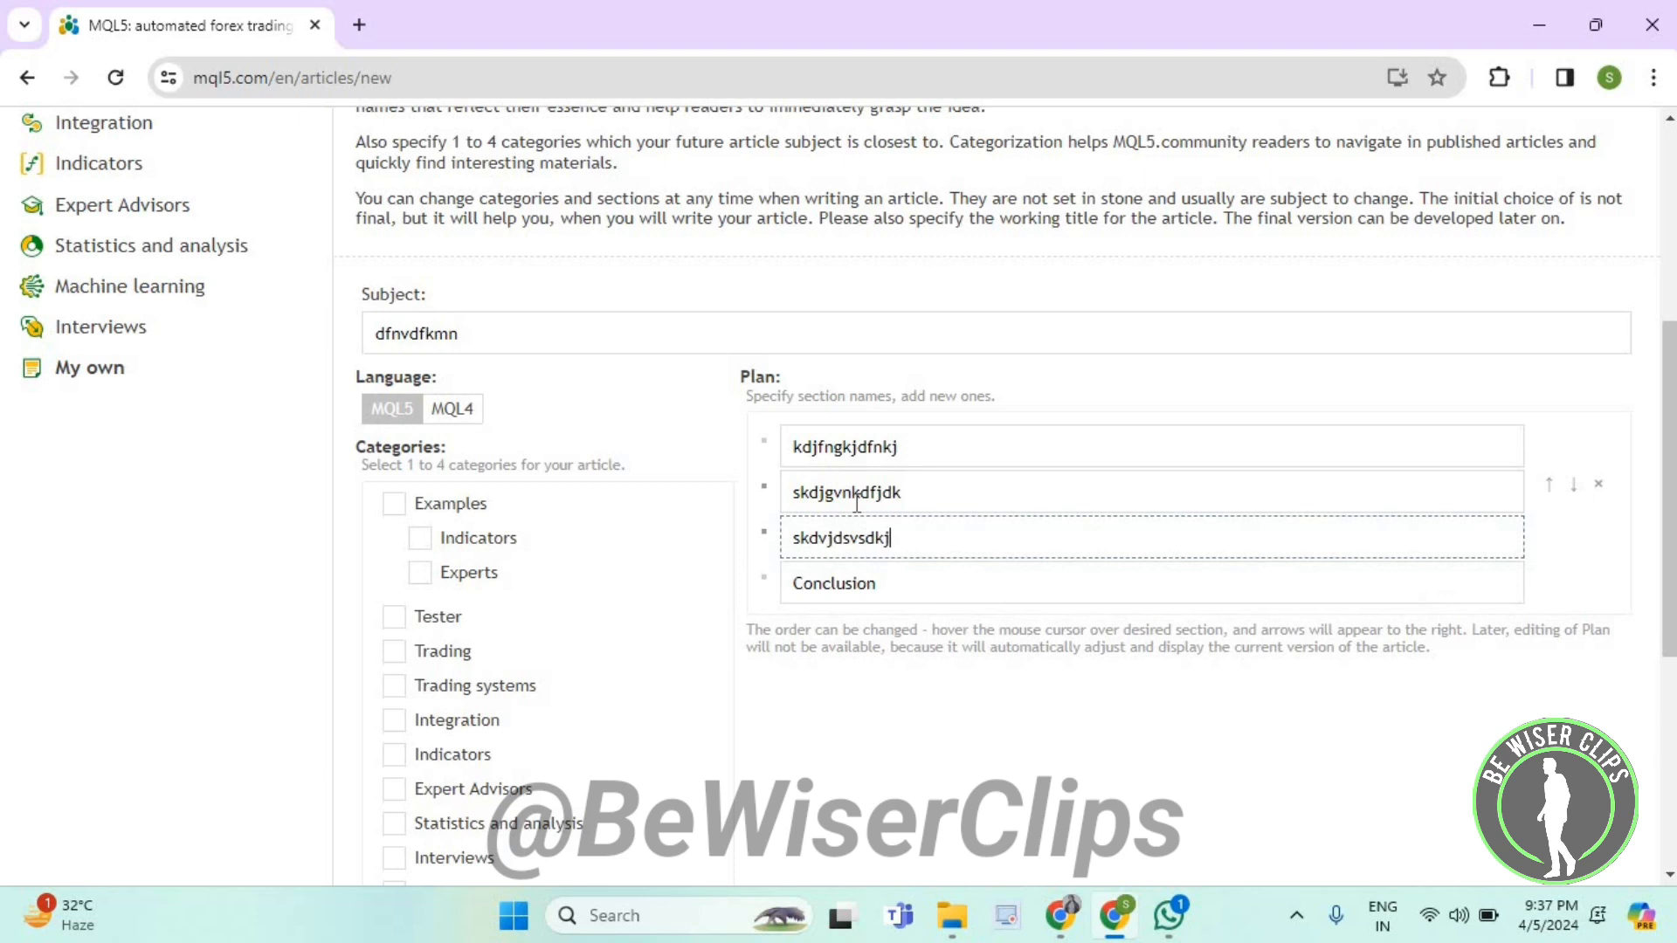
text(dk)
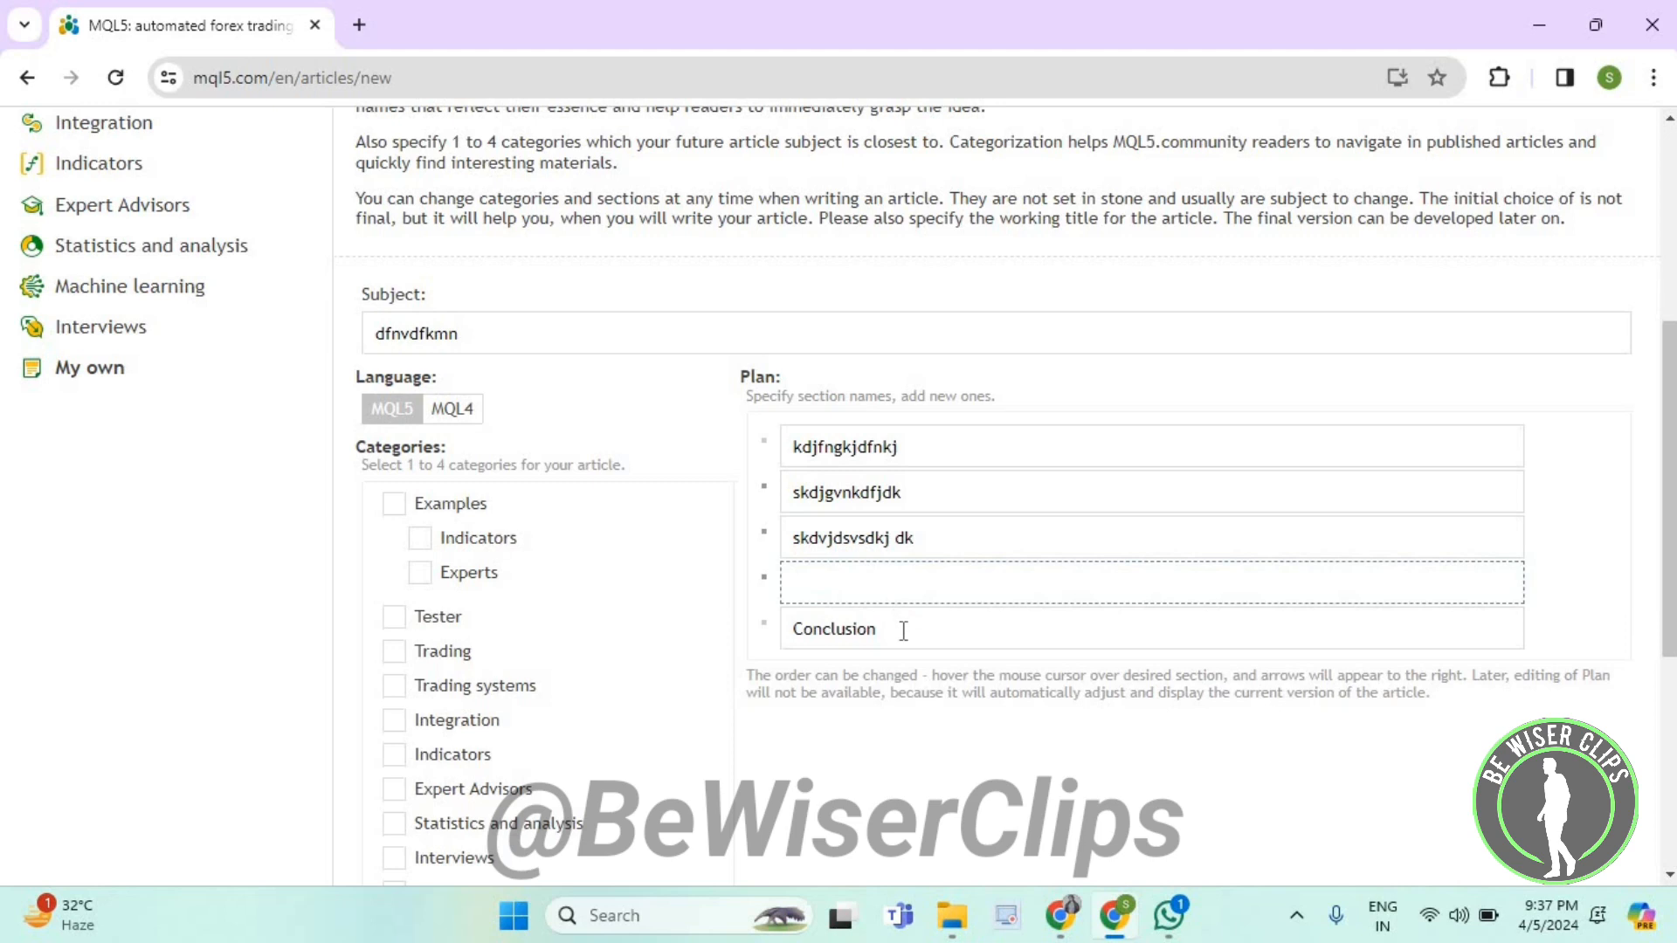
text(ksjdfbgv)
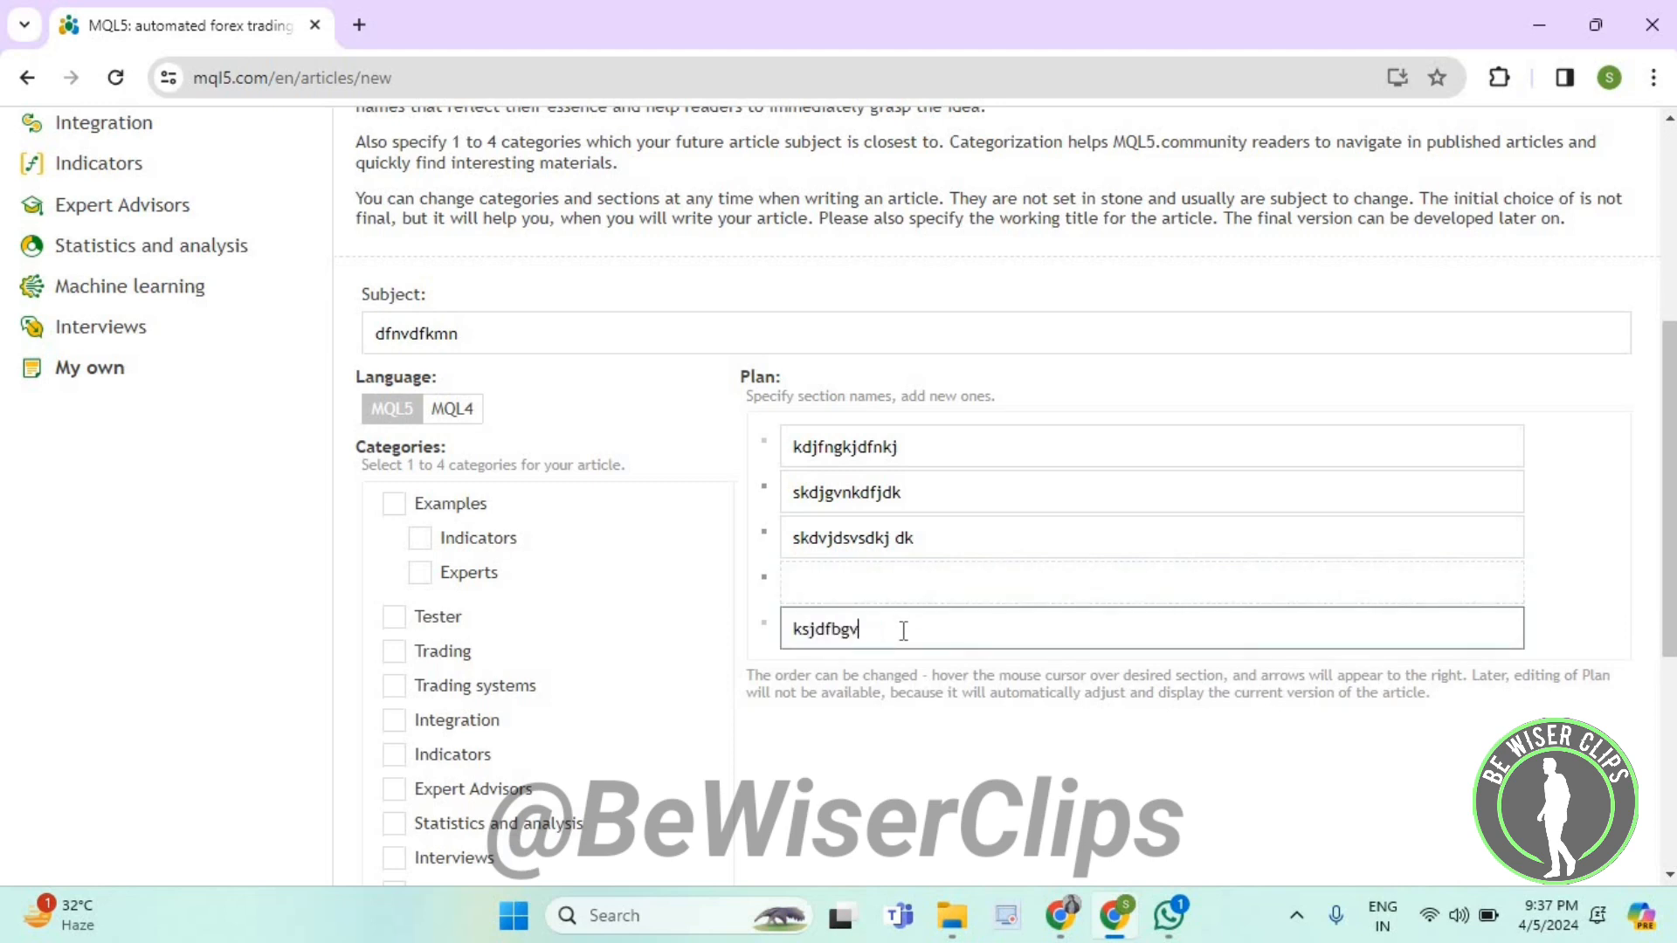
text(jkdfnkbfj)
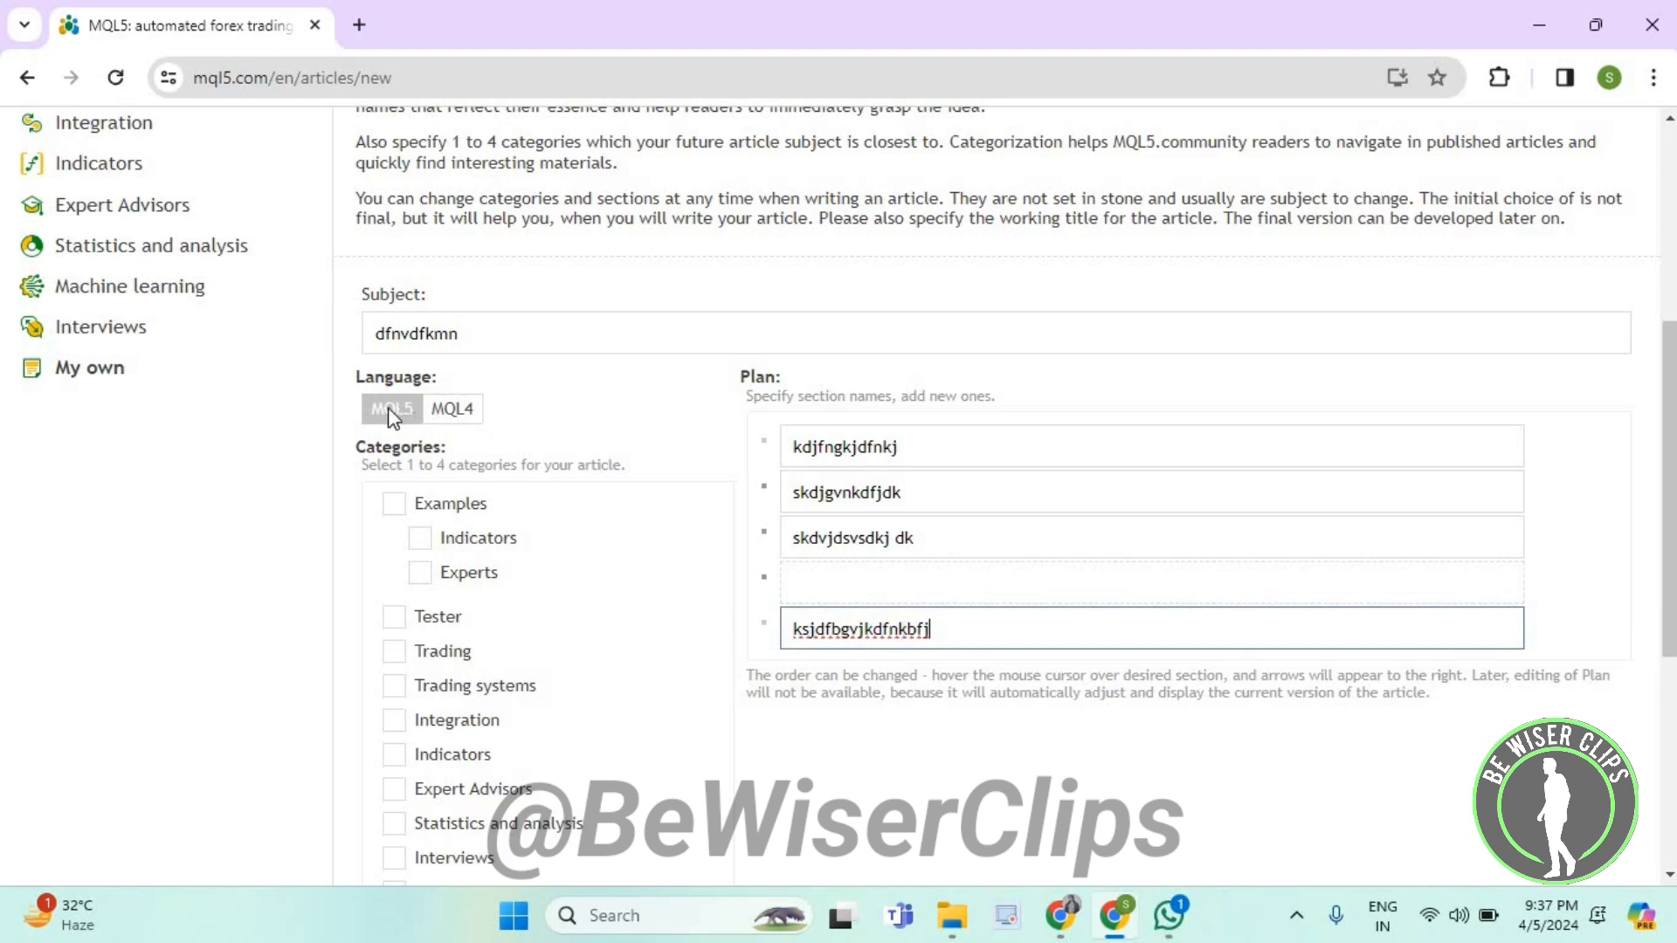
mouse_move(383, 418)
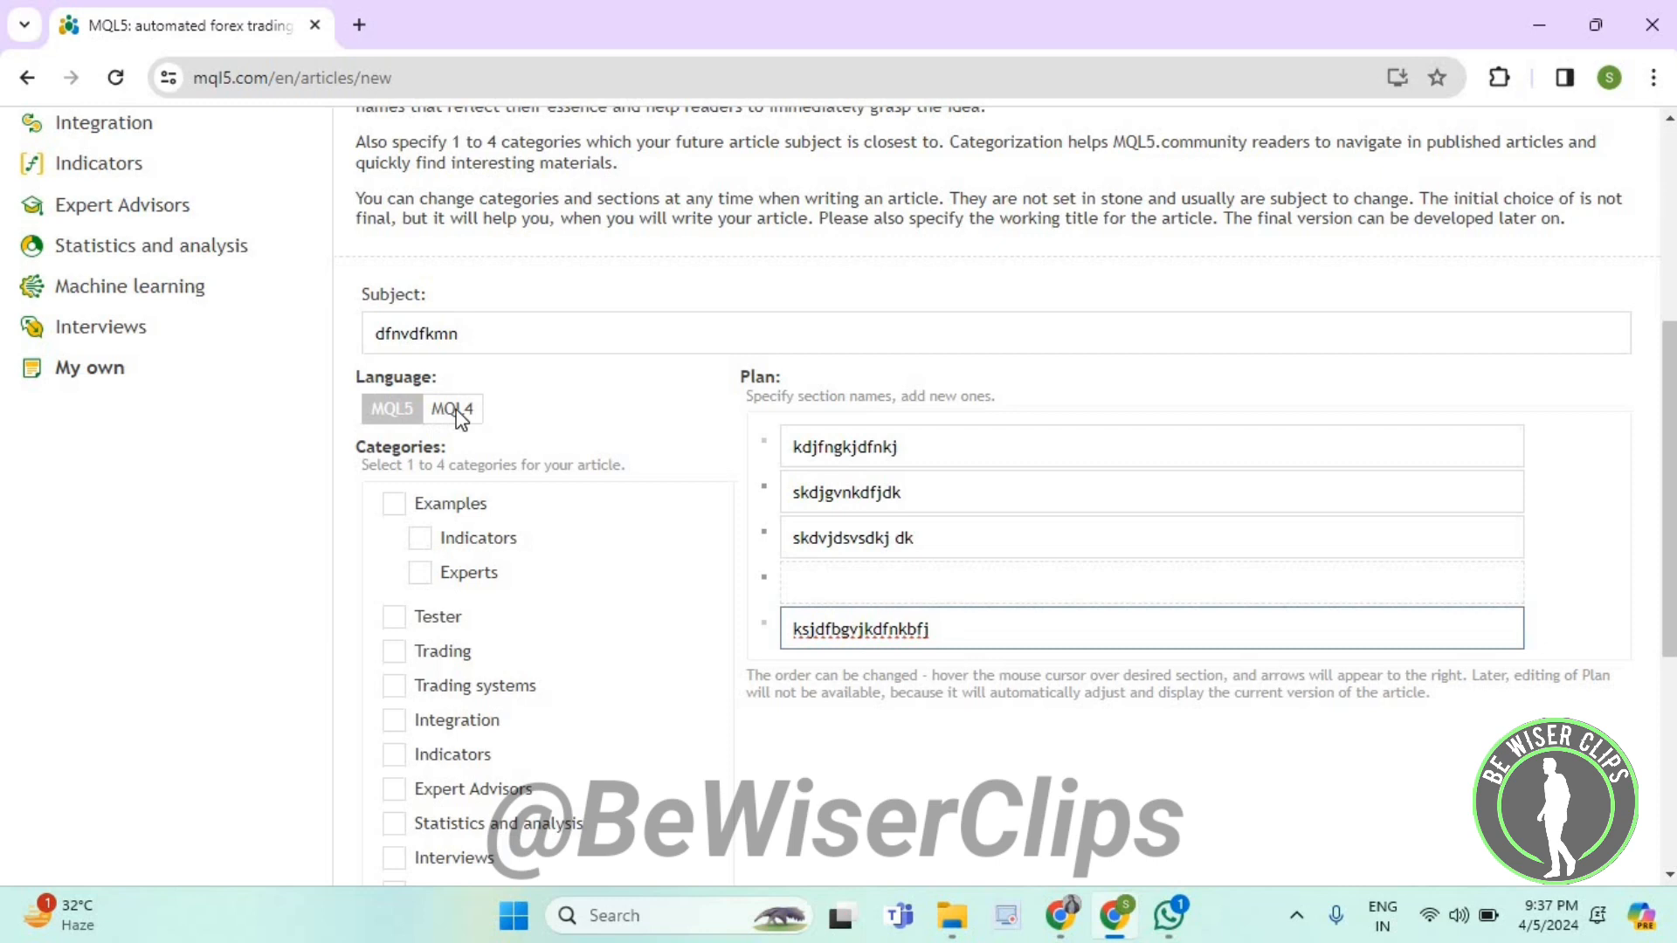
mouse_move(559, 398)
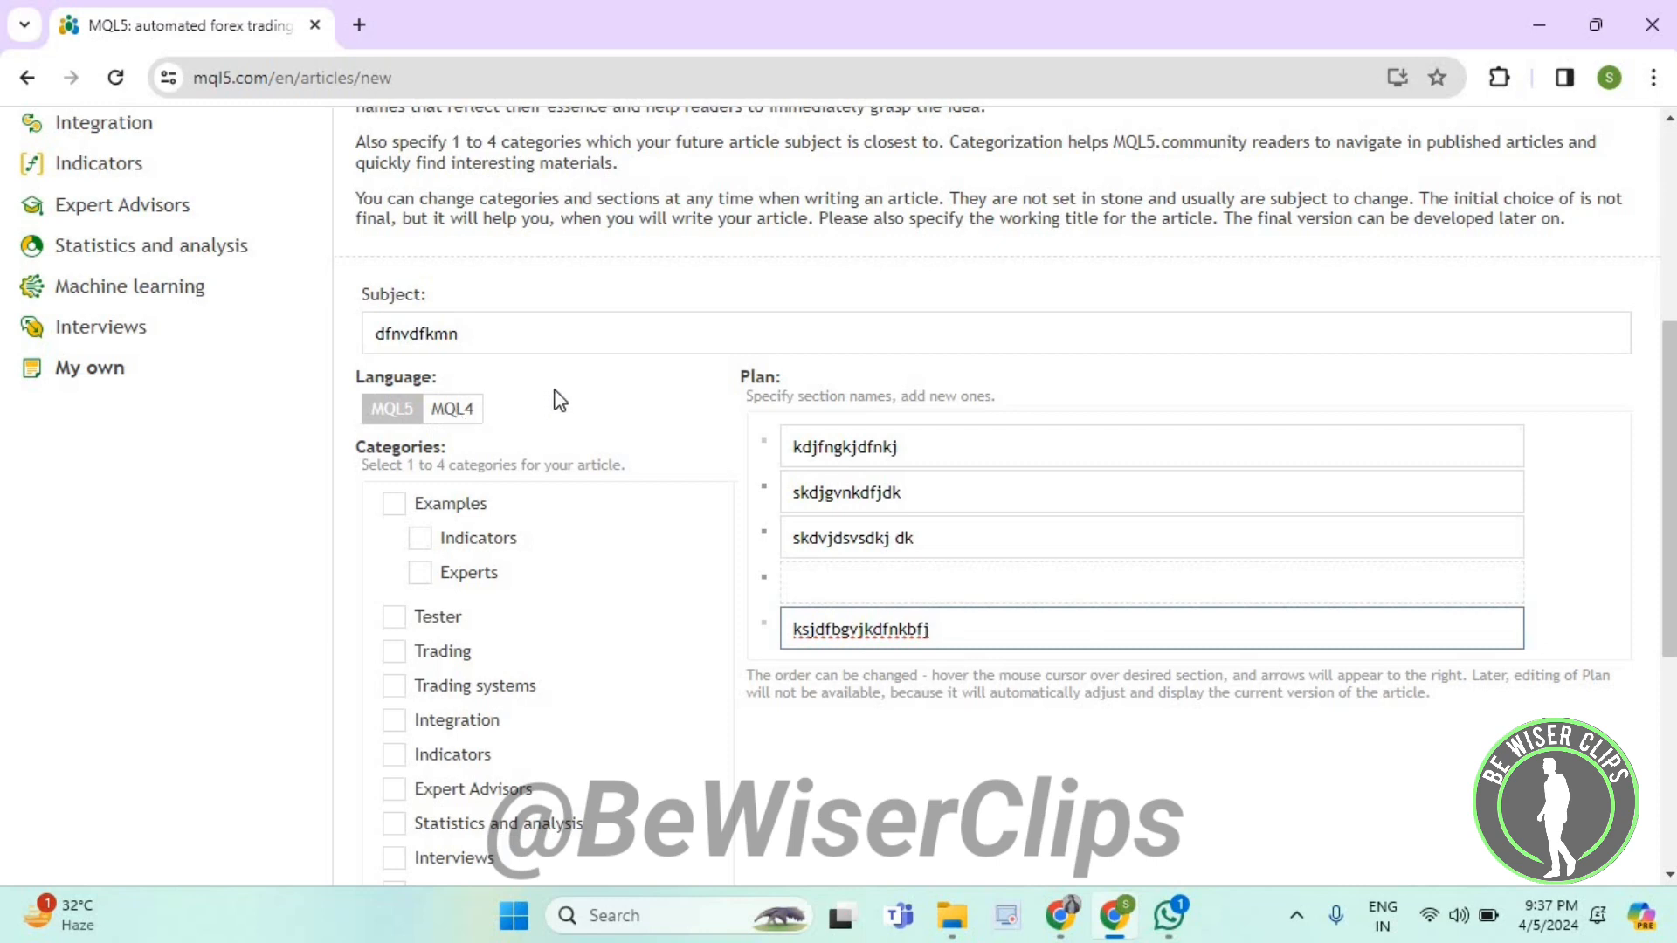
Step: Assign the Tester category and create the article draft
scroll(down, 3)
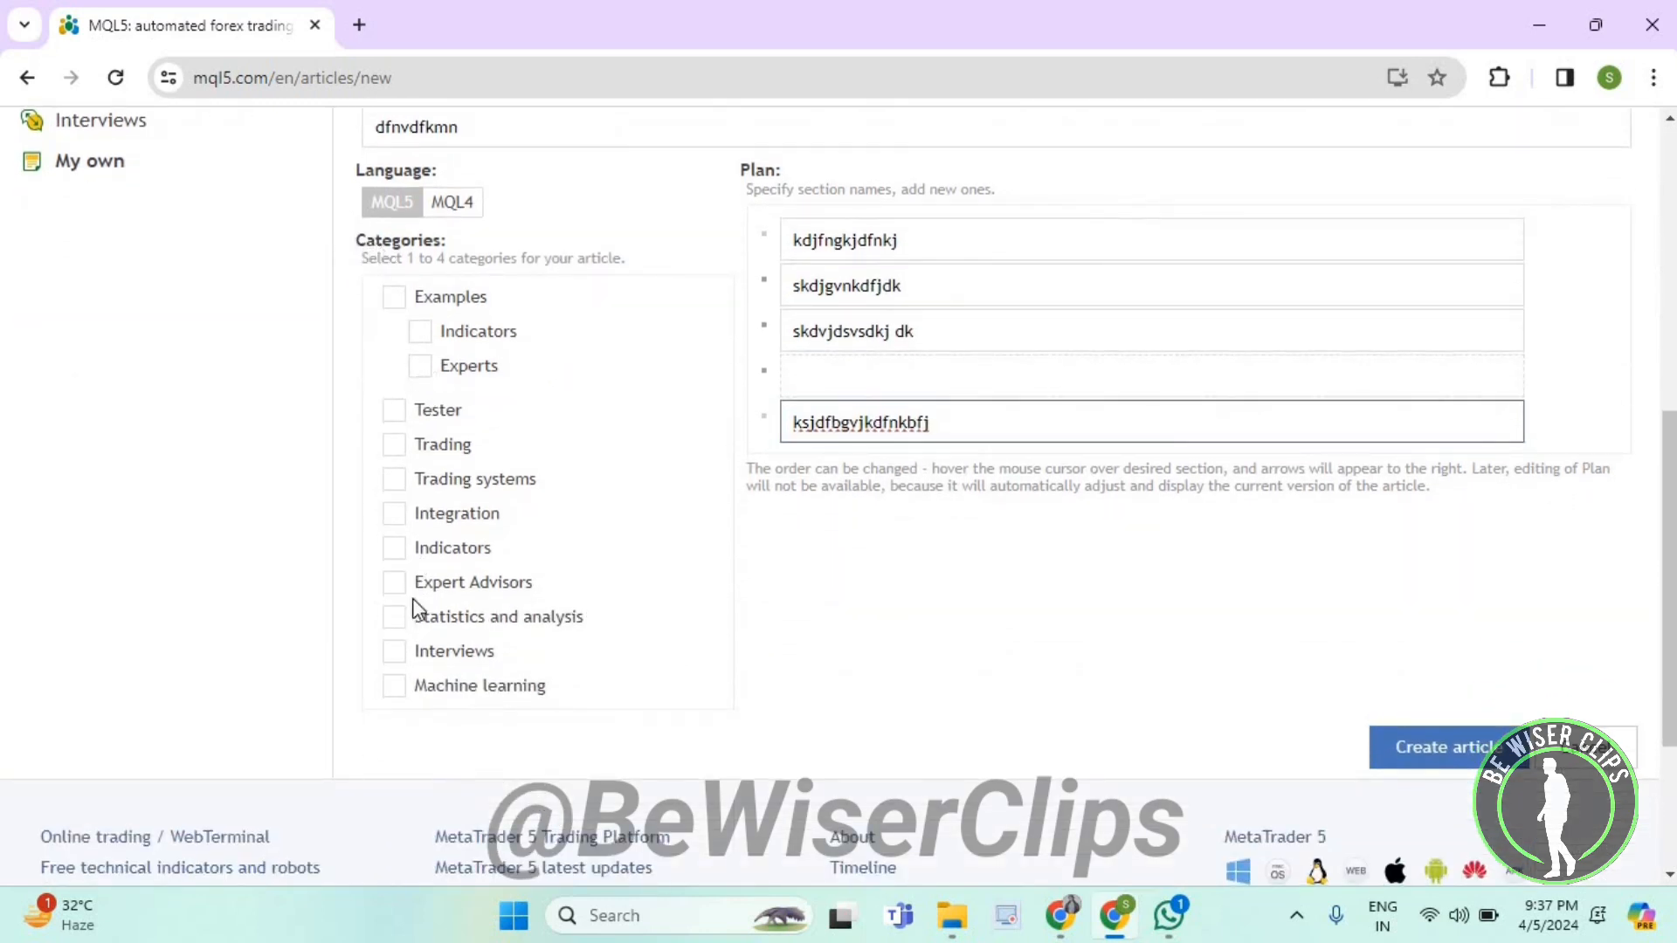
mouse_move(416, 365)
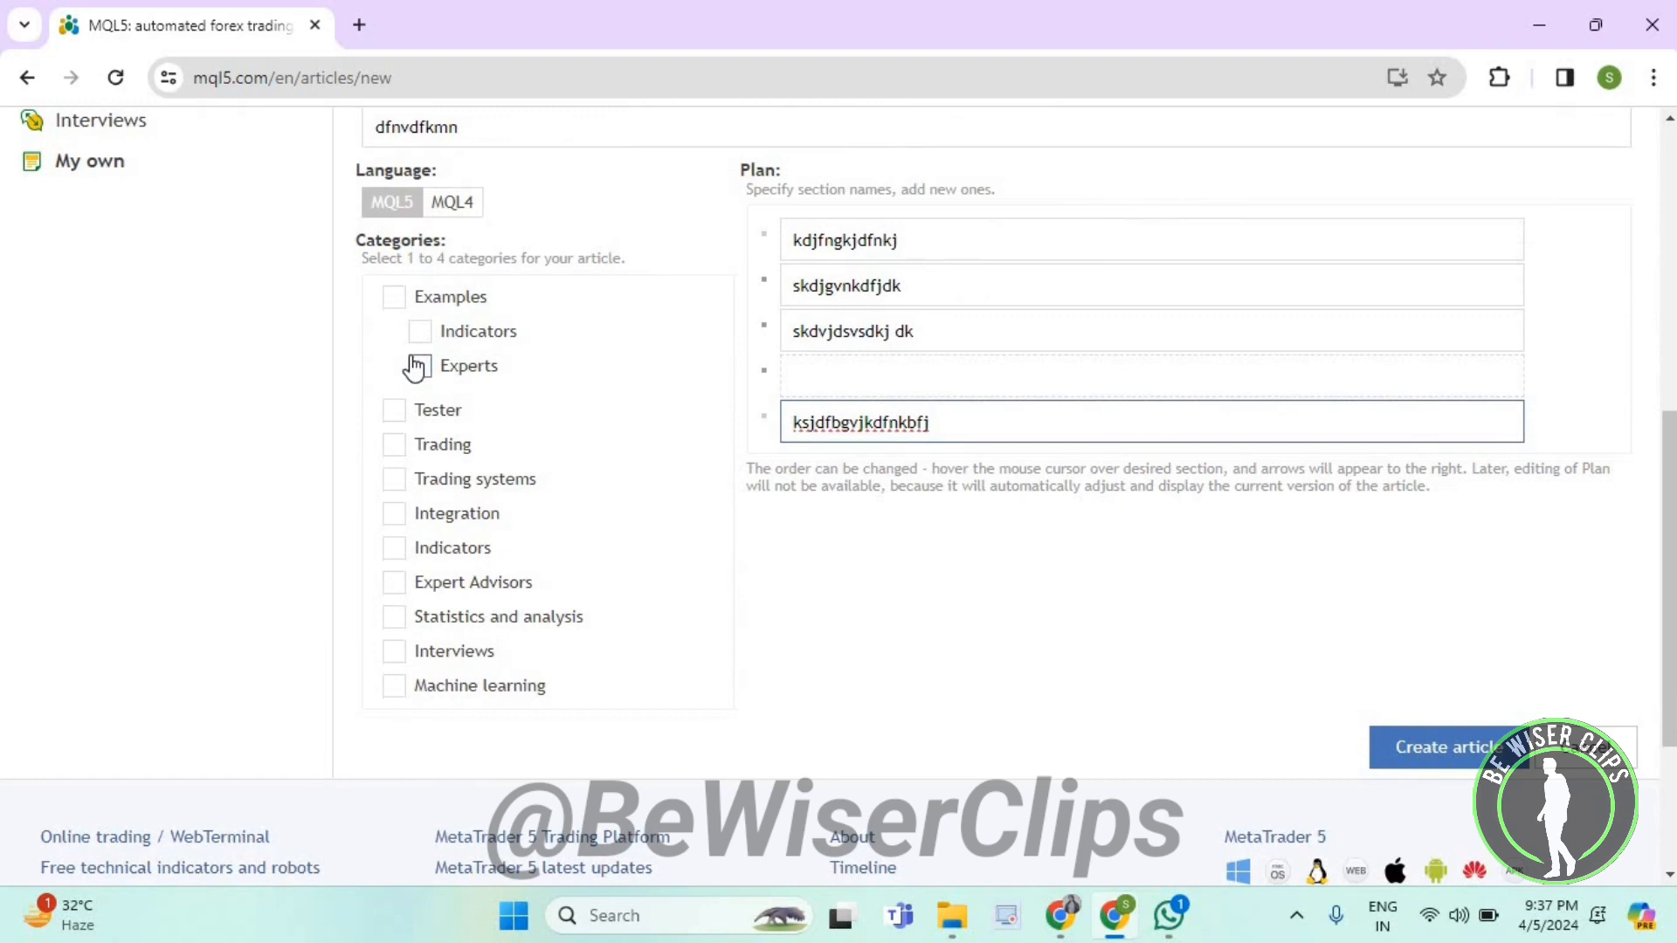
mouse_move(402, 421)
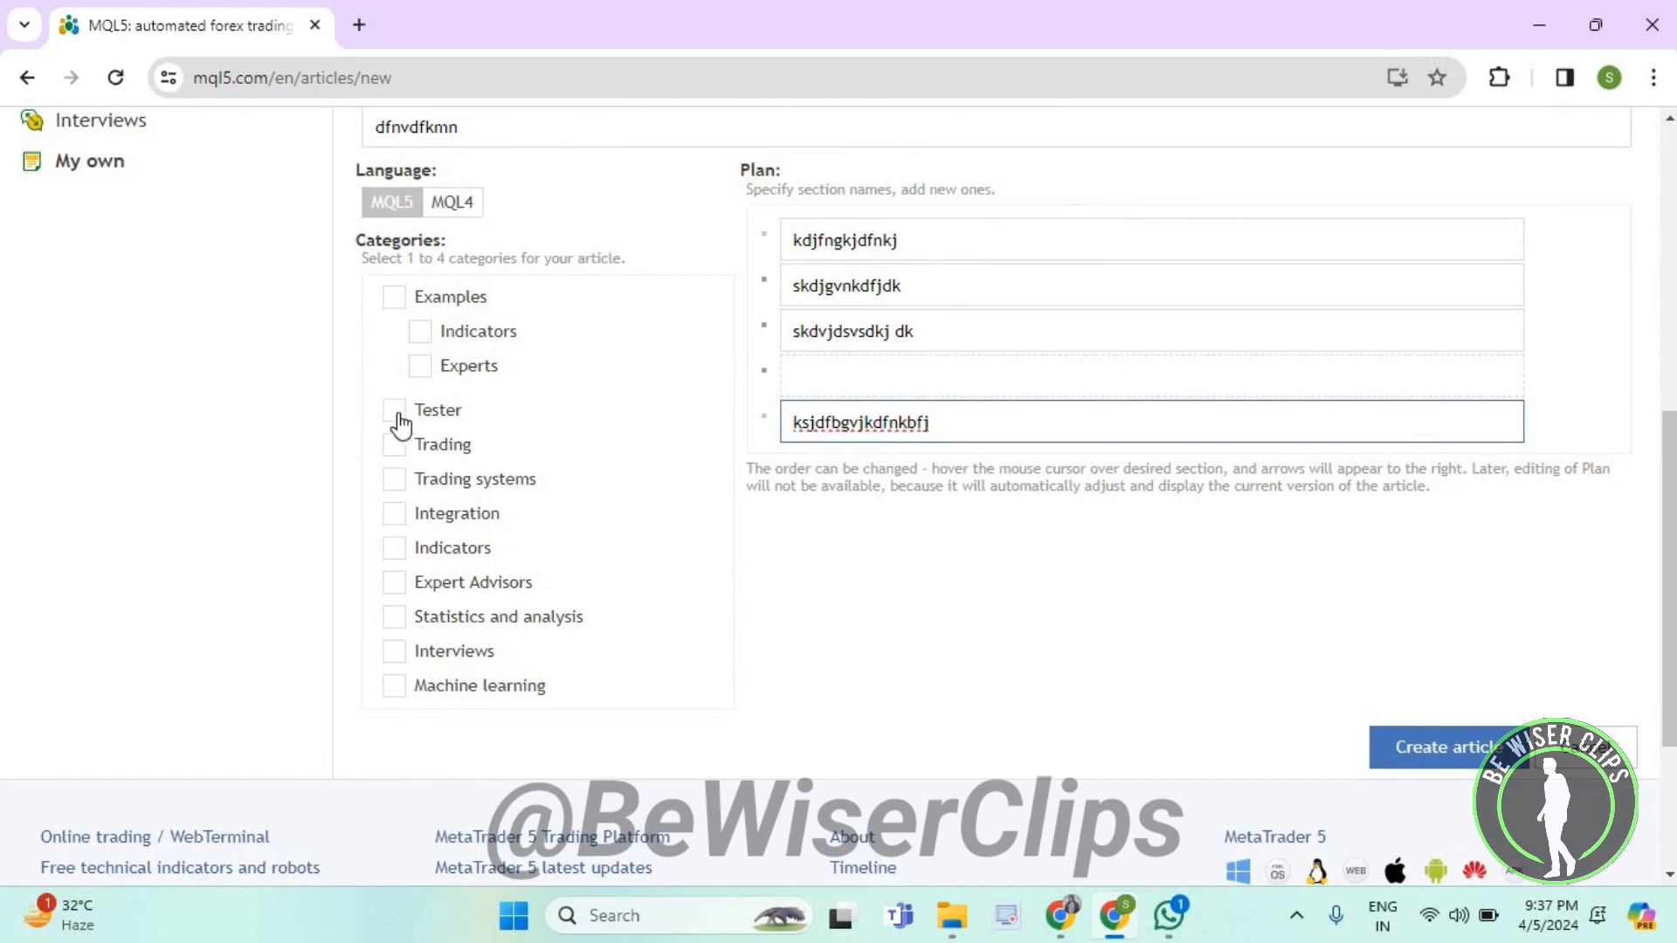
click(393, 409)
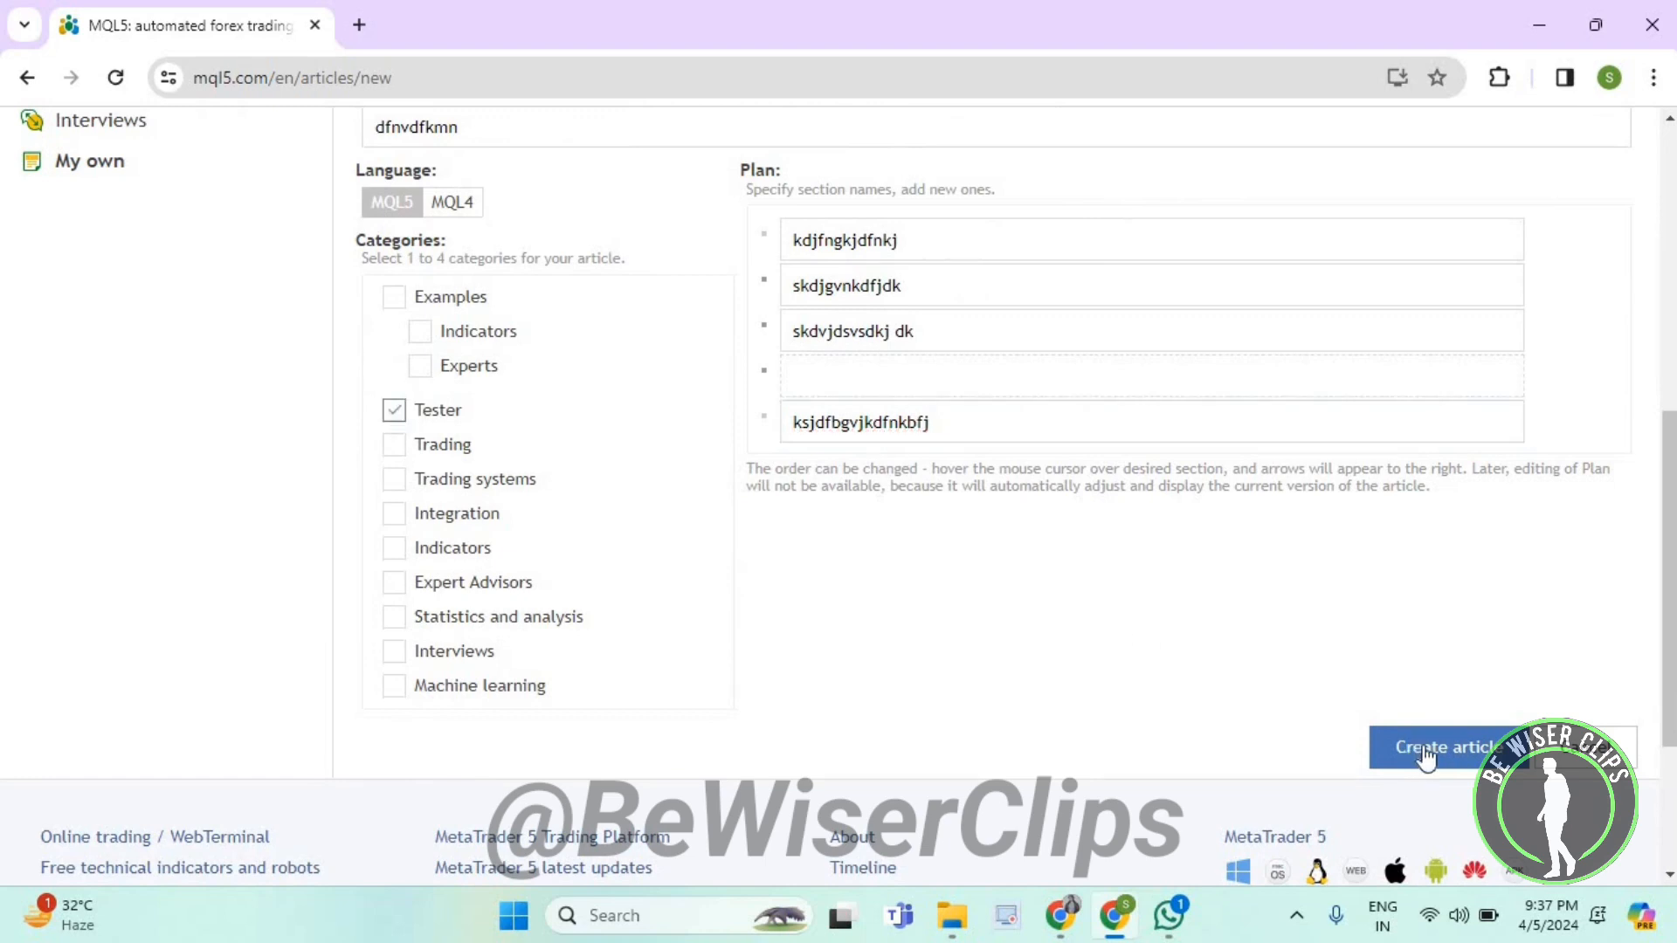
click(1446, 745)
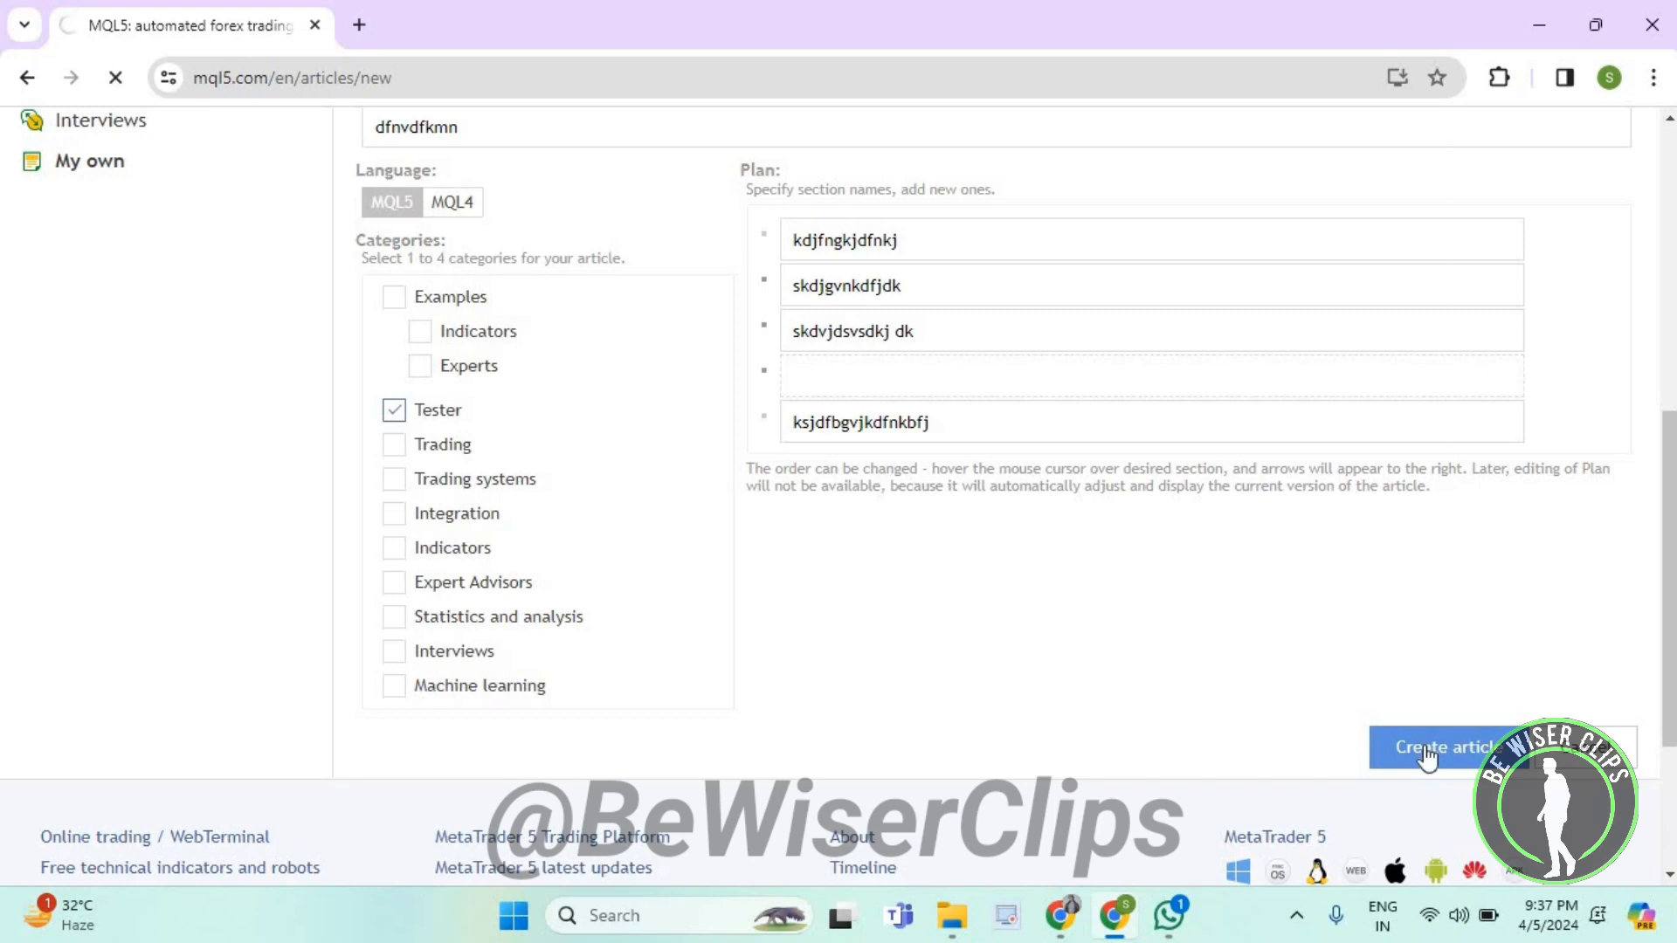
click(1446, 746)
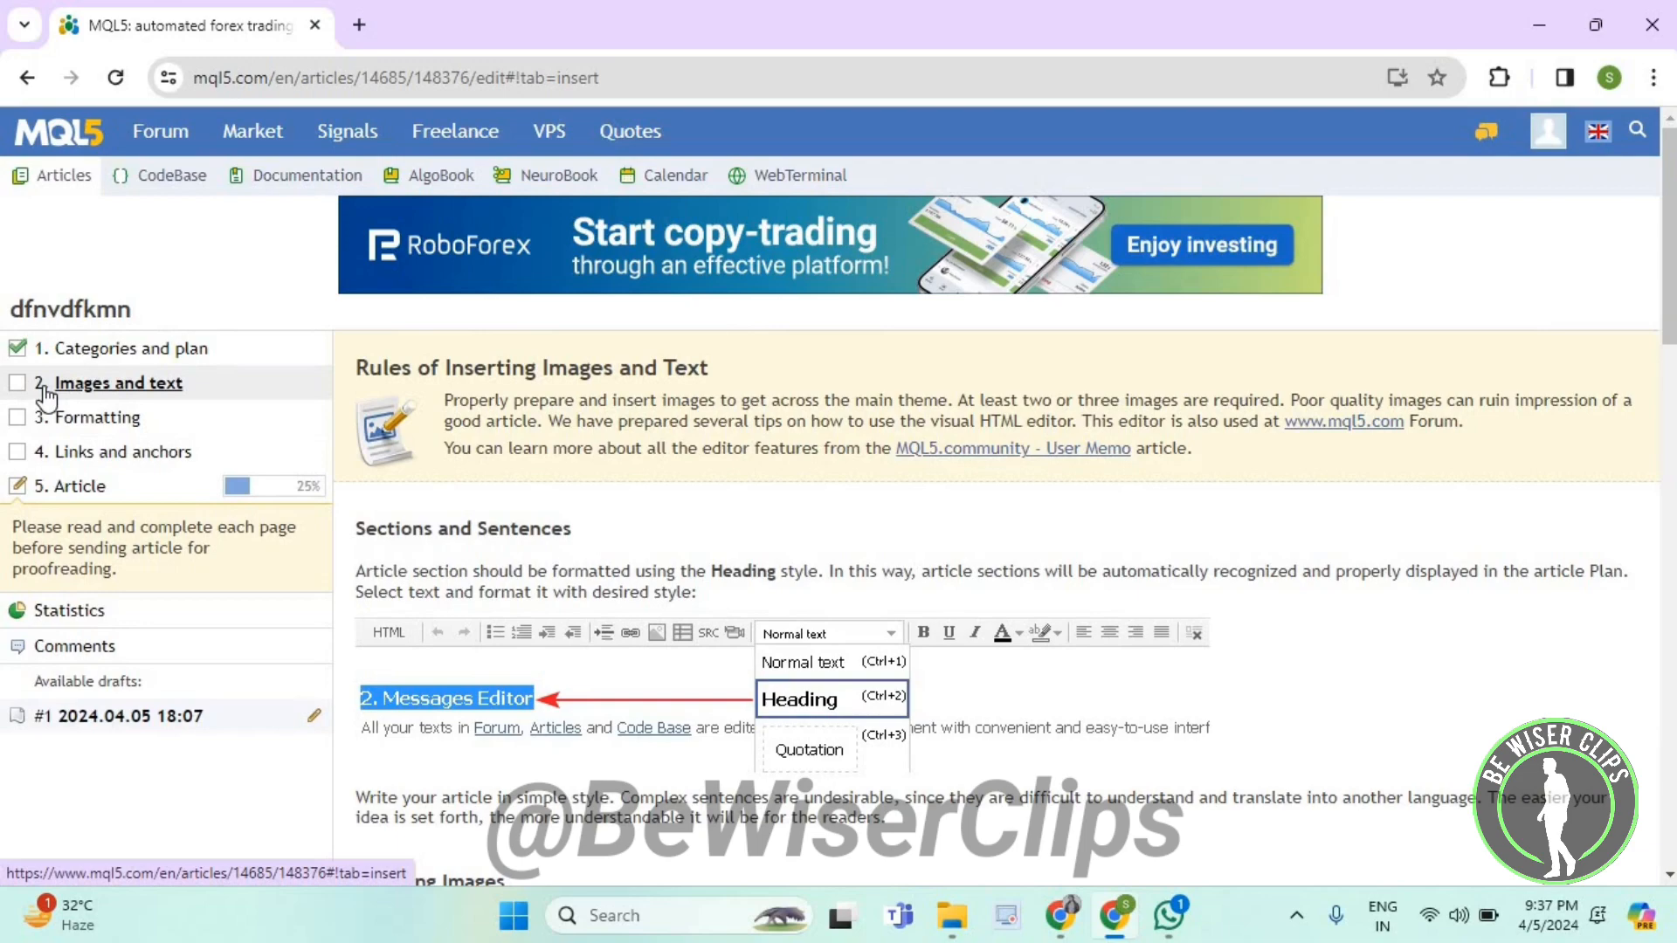
mouse_move(908, 570)
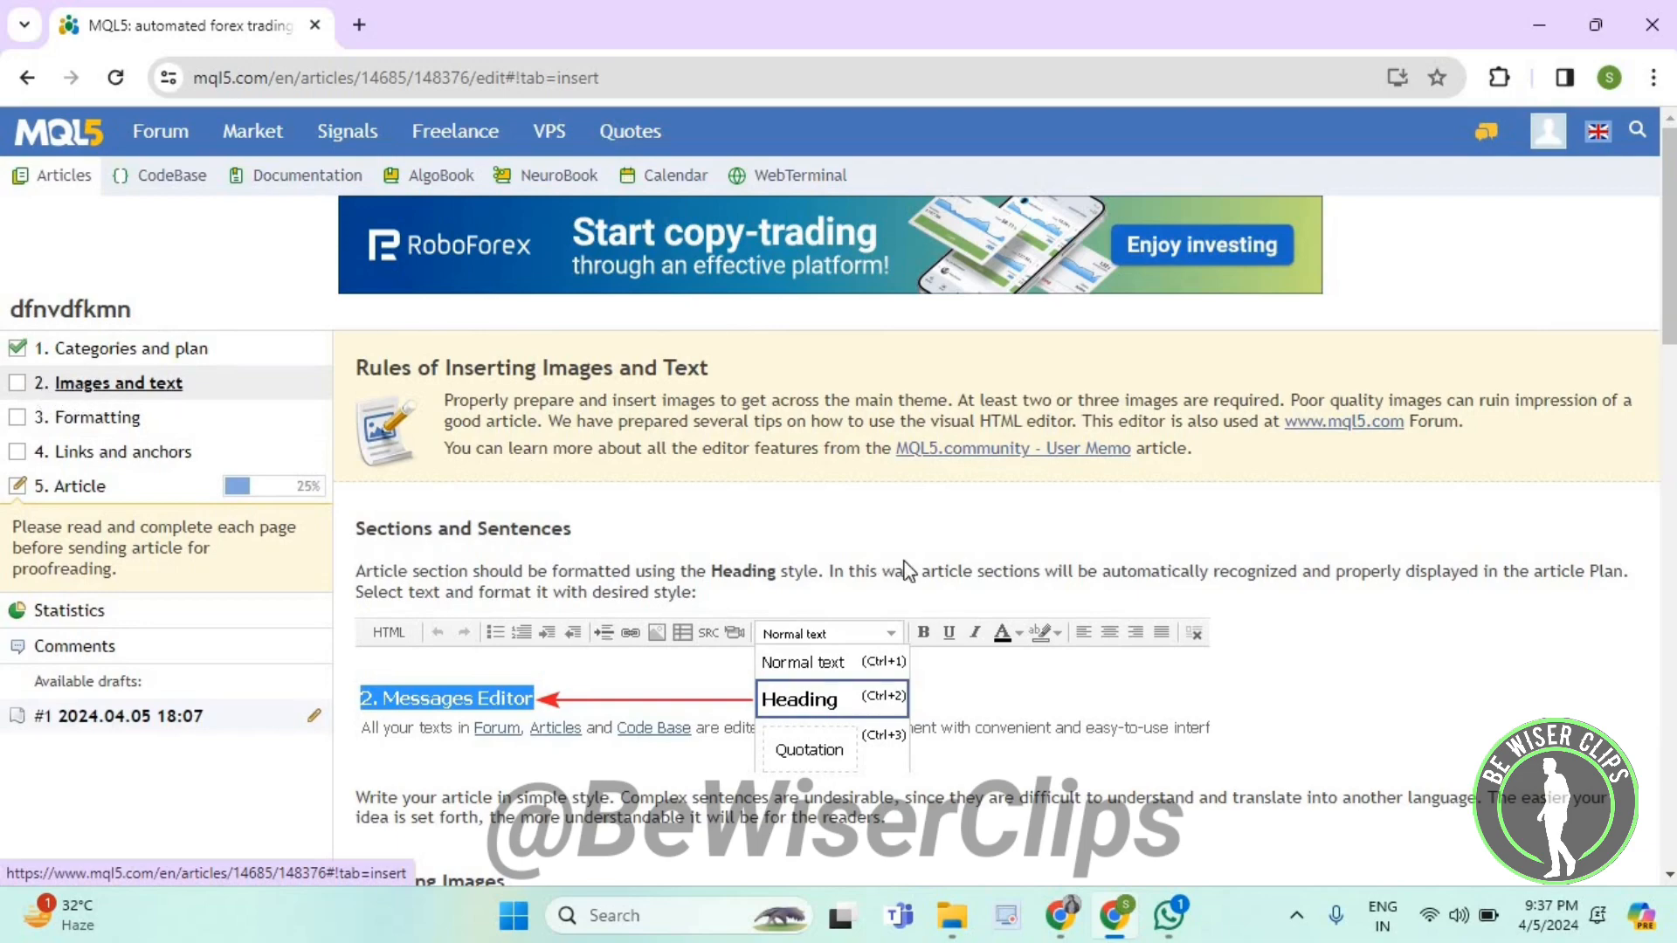
Step: Save the Images and text rules step to reach the Formatting rules page
scroll(down, 3)
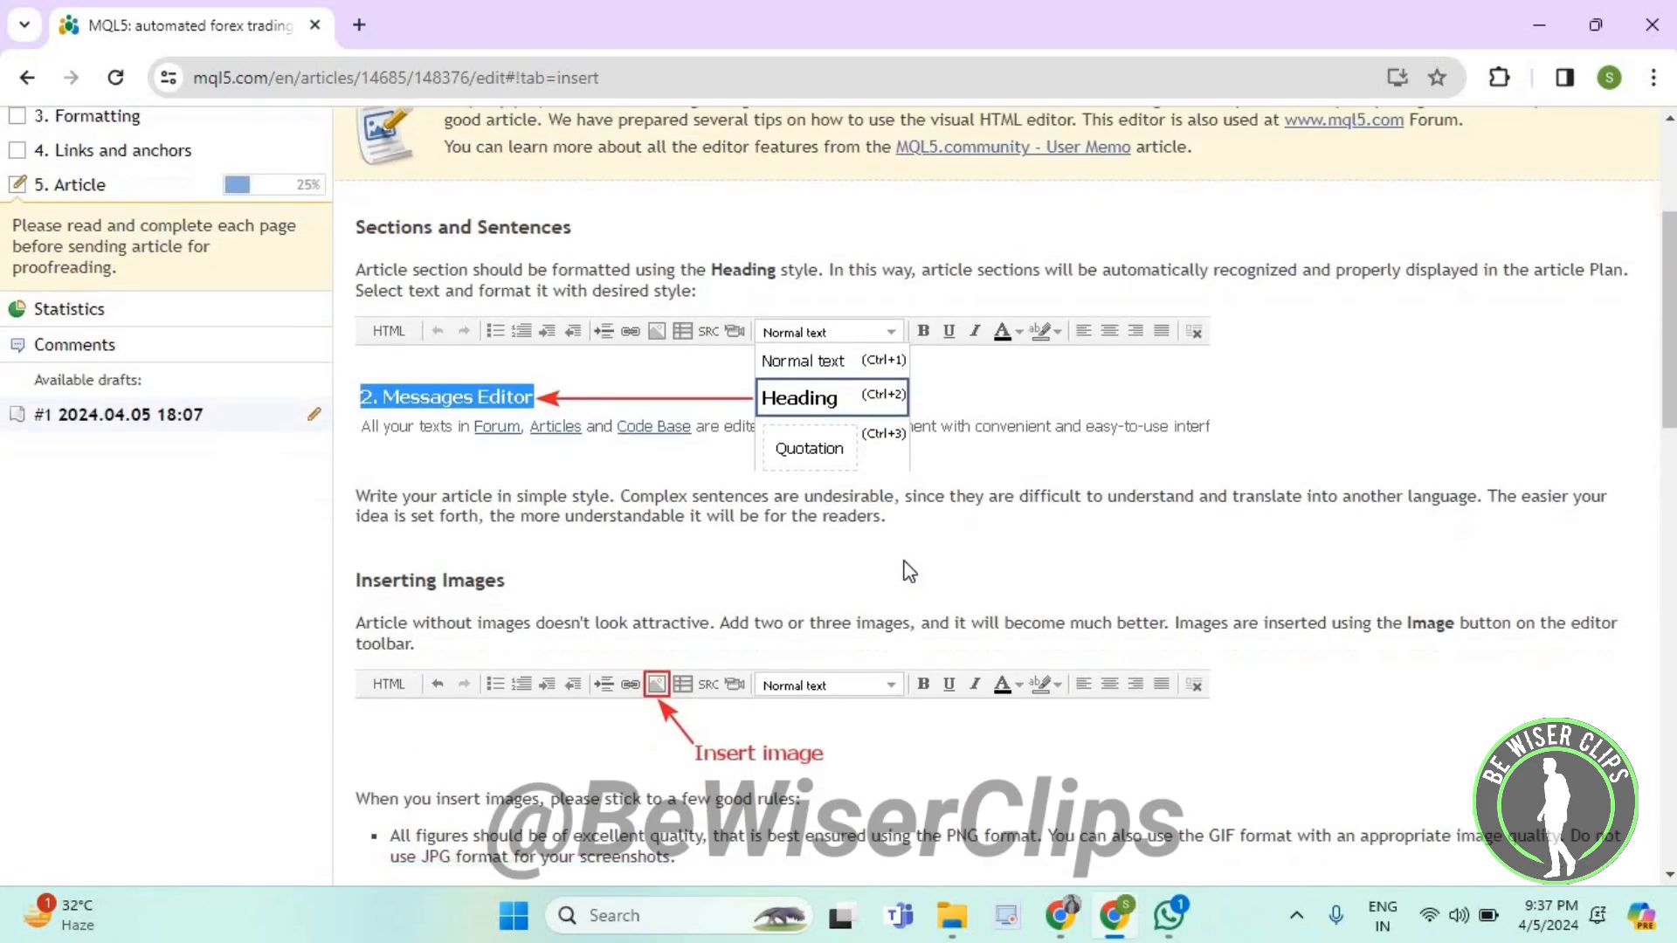
scroll(down, 3)
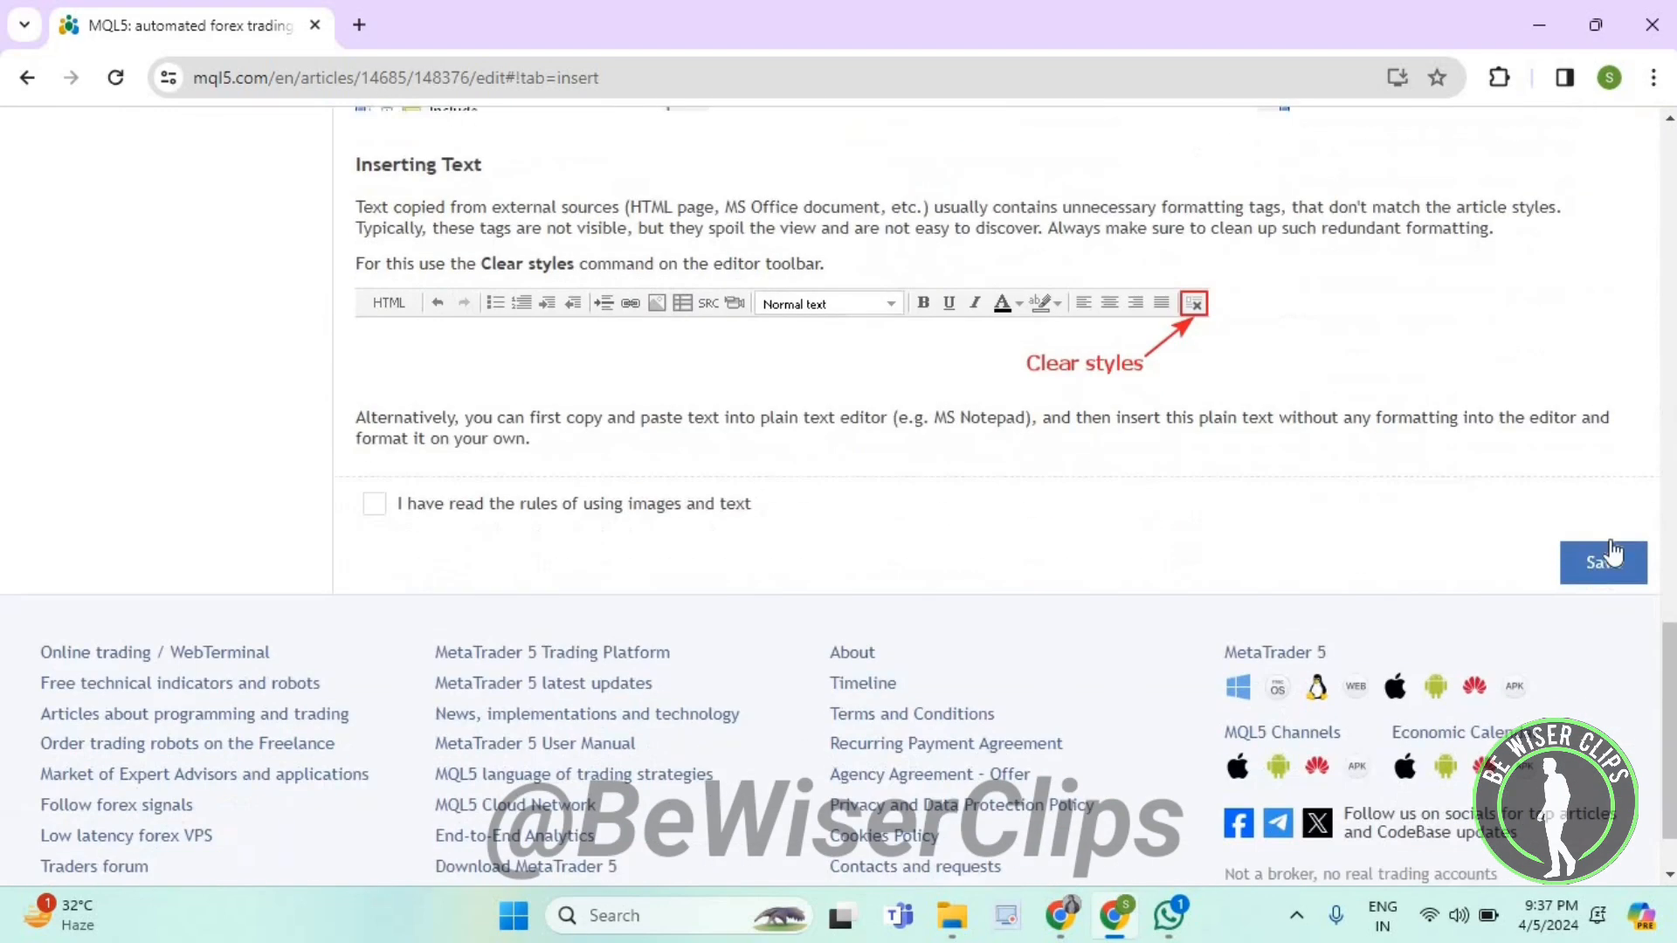
click(1602, 562)
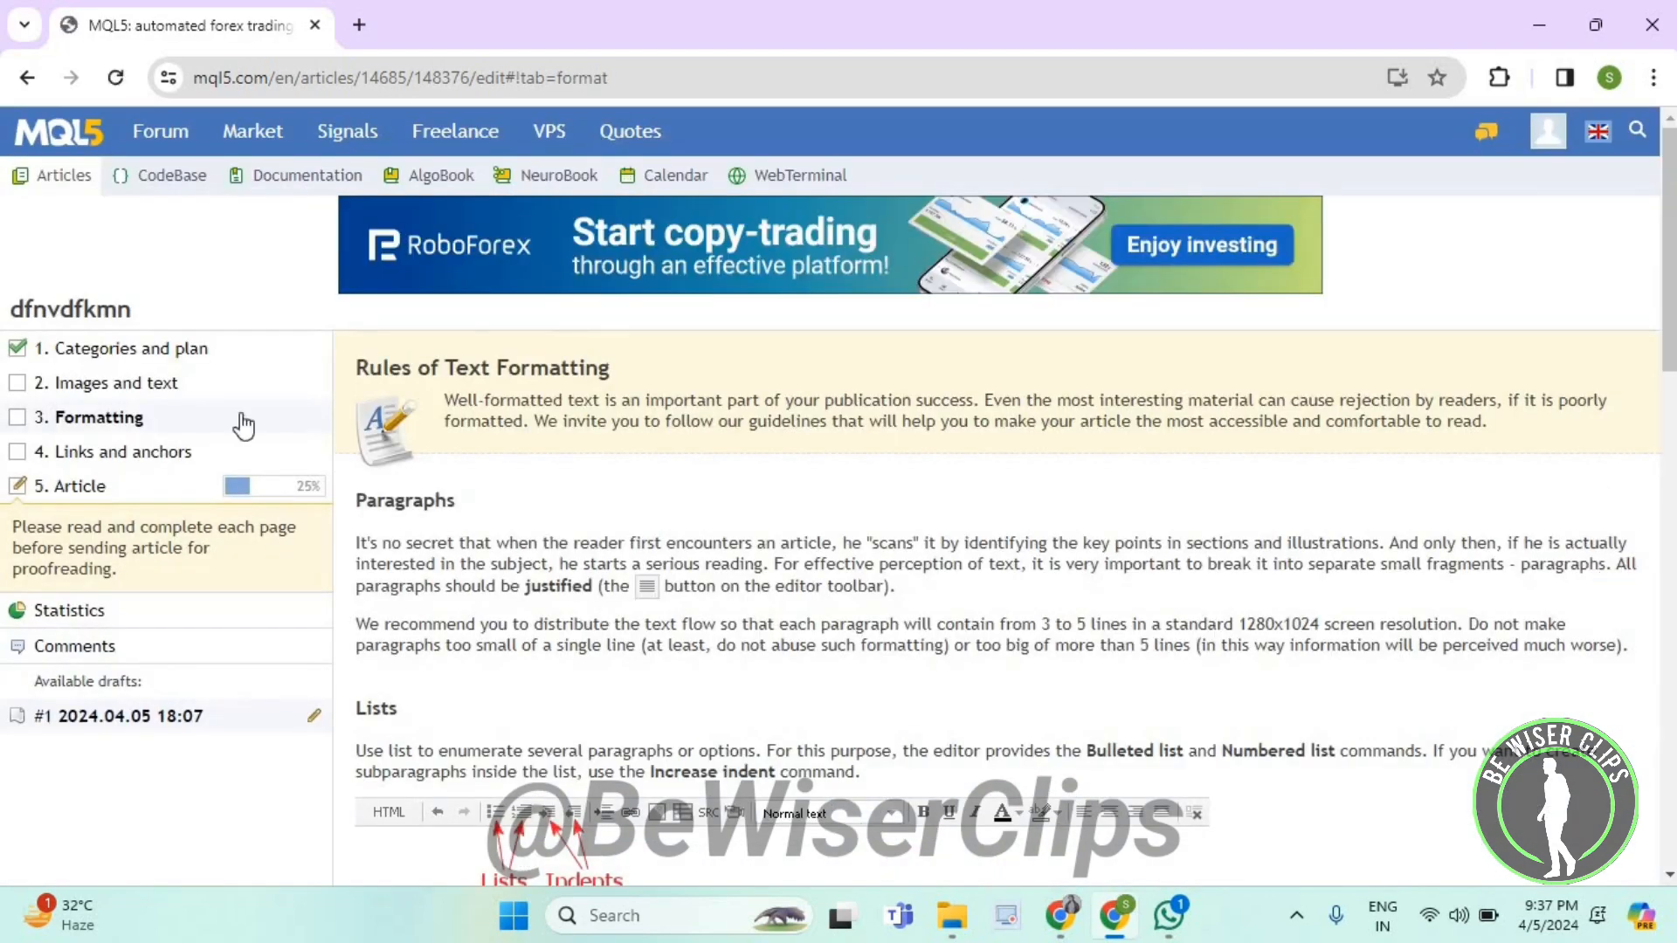
mouse_move(105, 444)
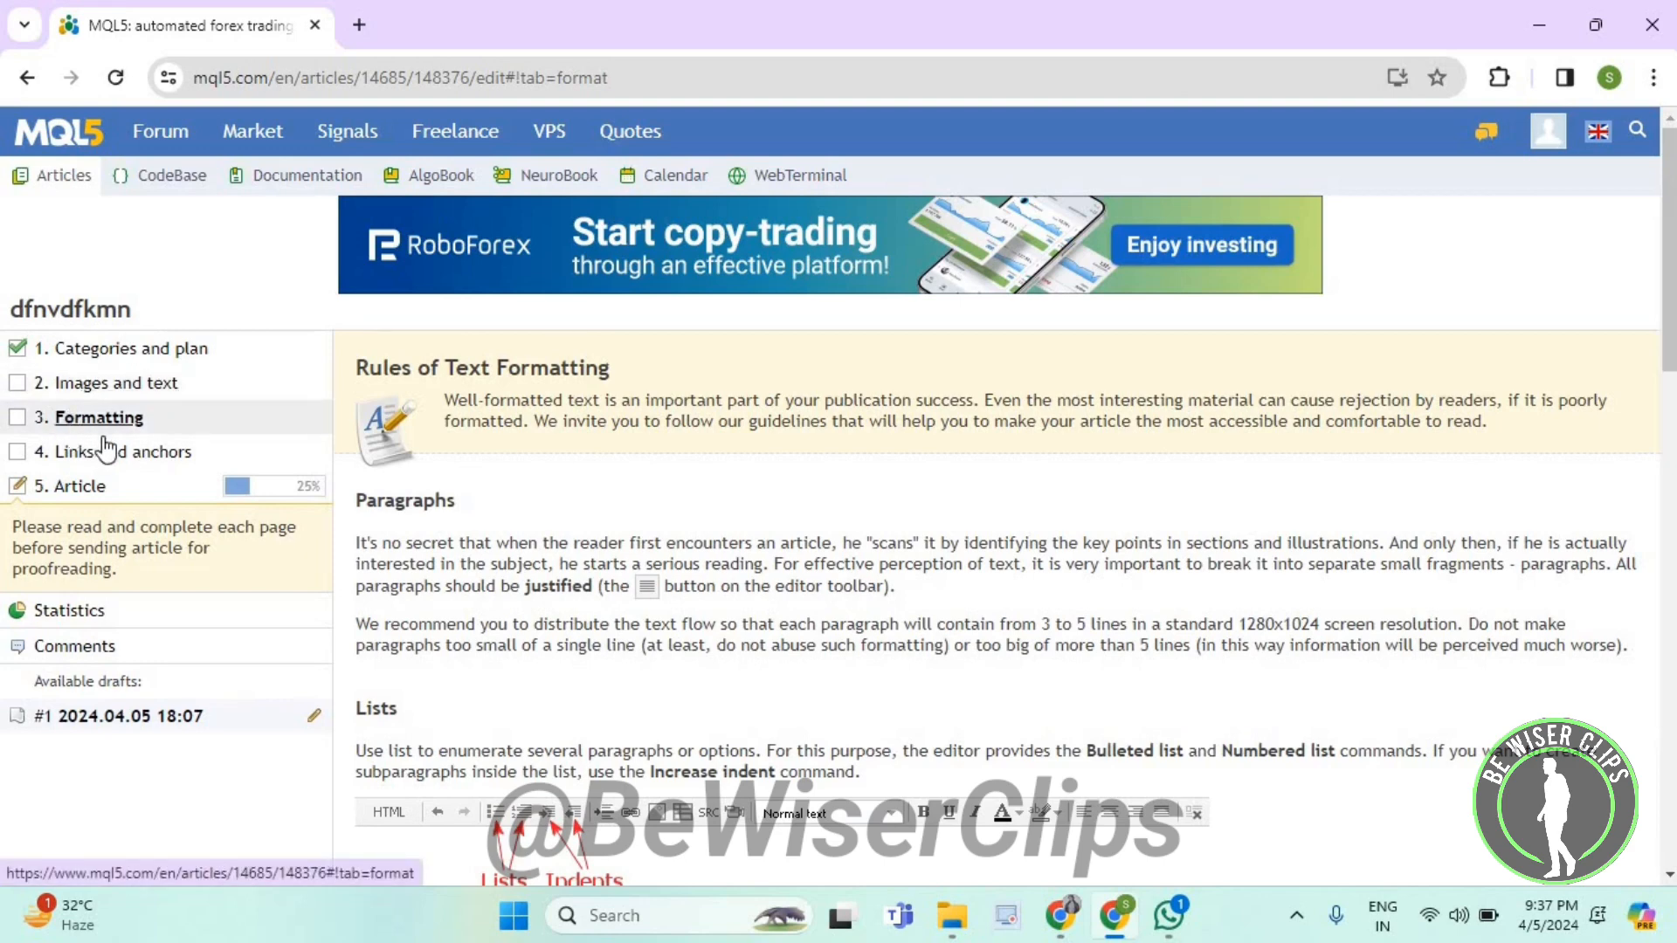
mouse_move(827, 538)
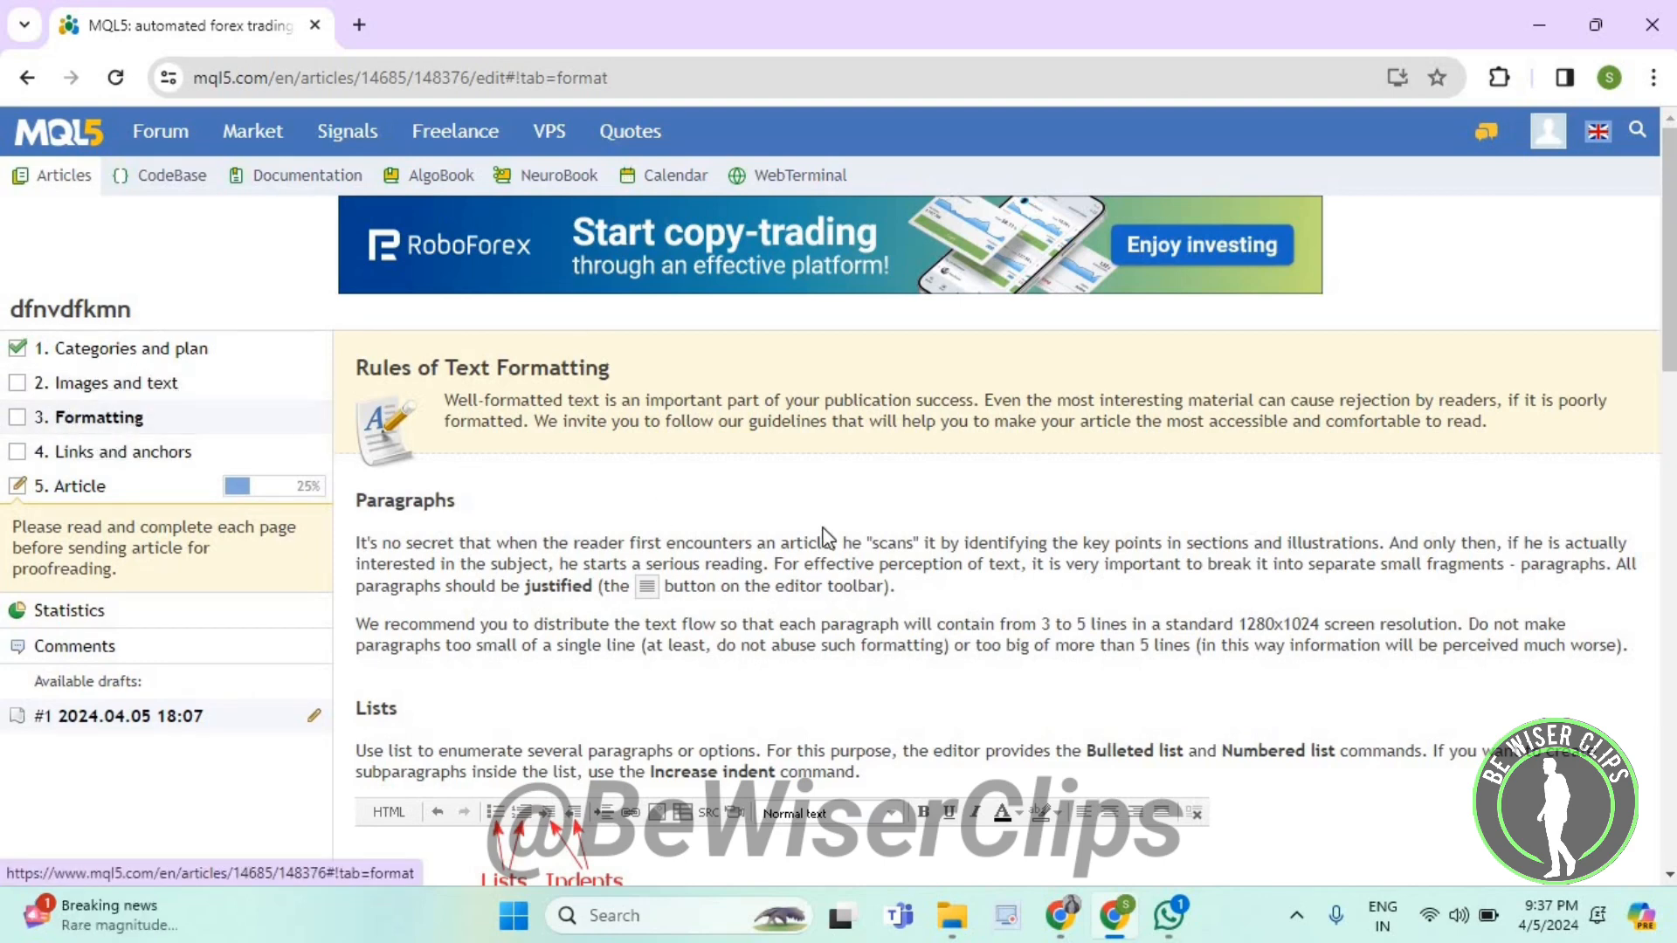
Step: Save the Formatting rules step to reach the Links and anchors page
scroll(down, 3)
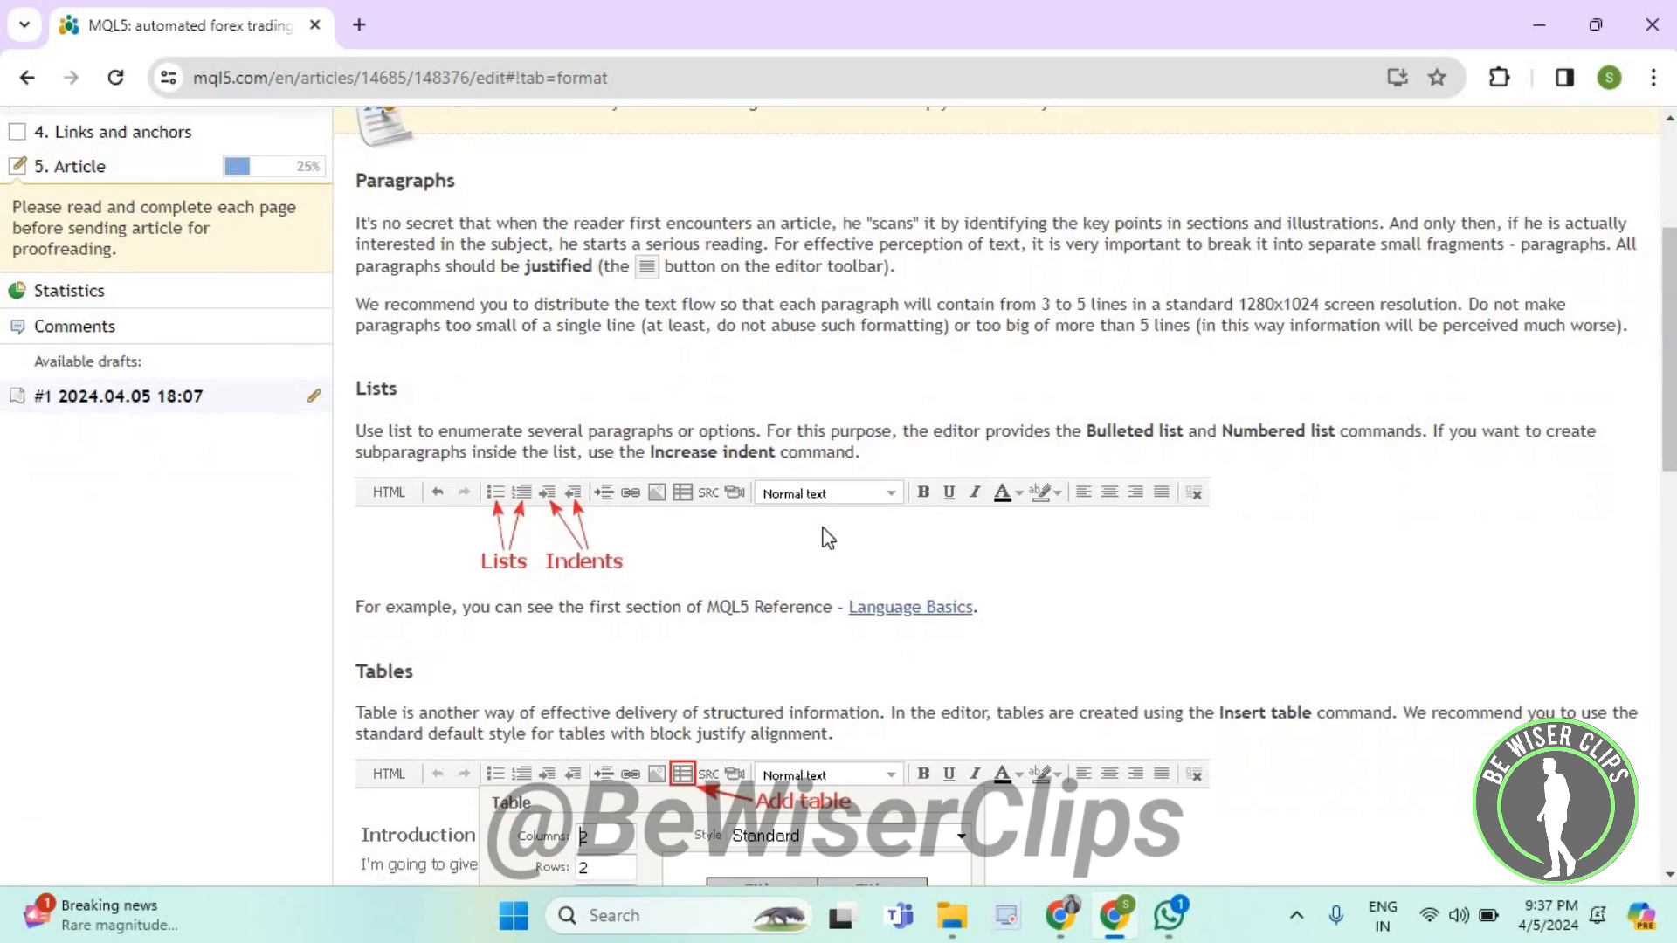
scroll(down, 3)
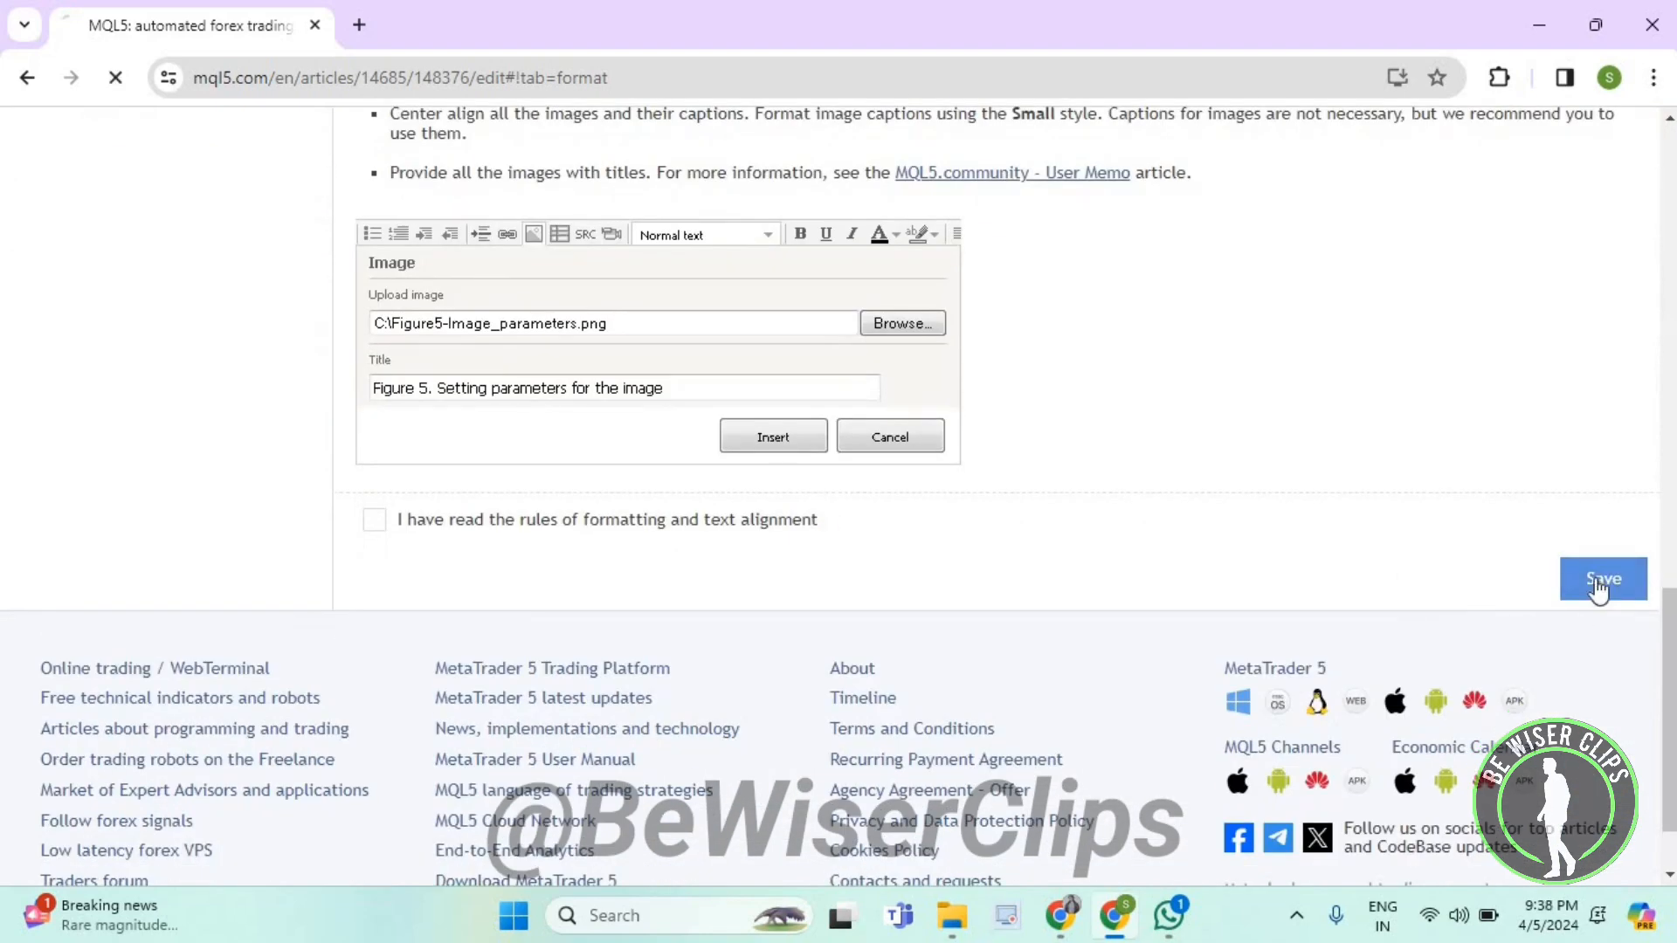
click(1601, 580)
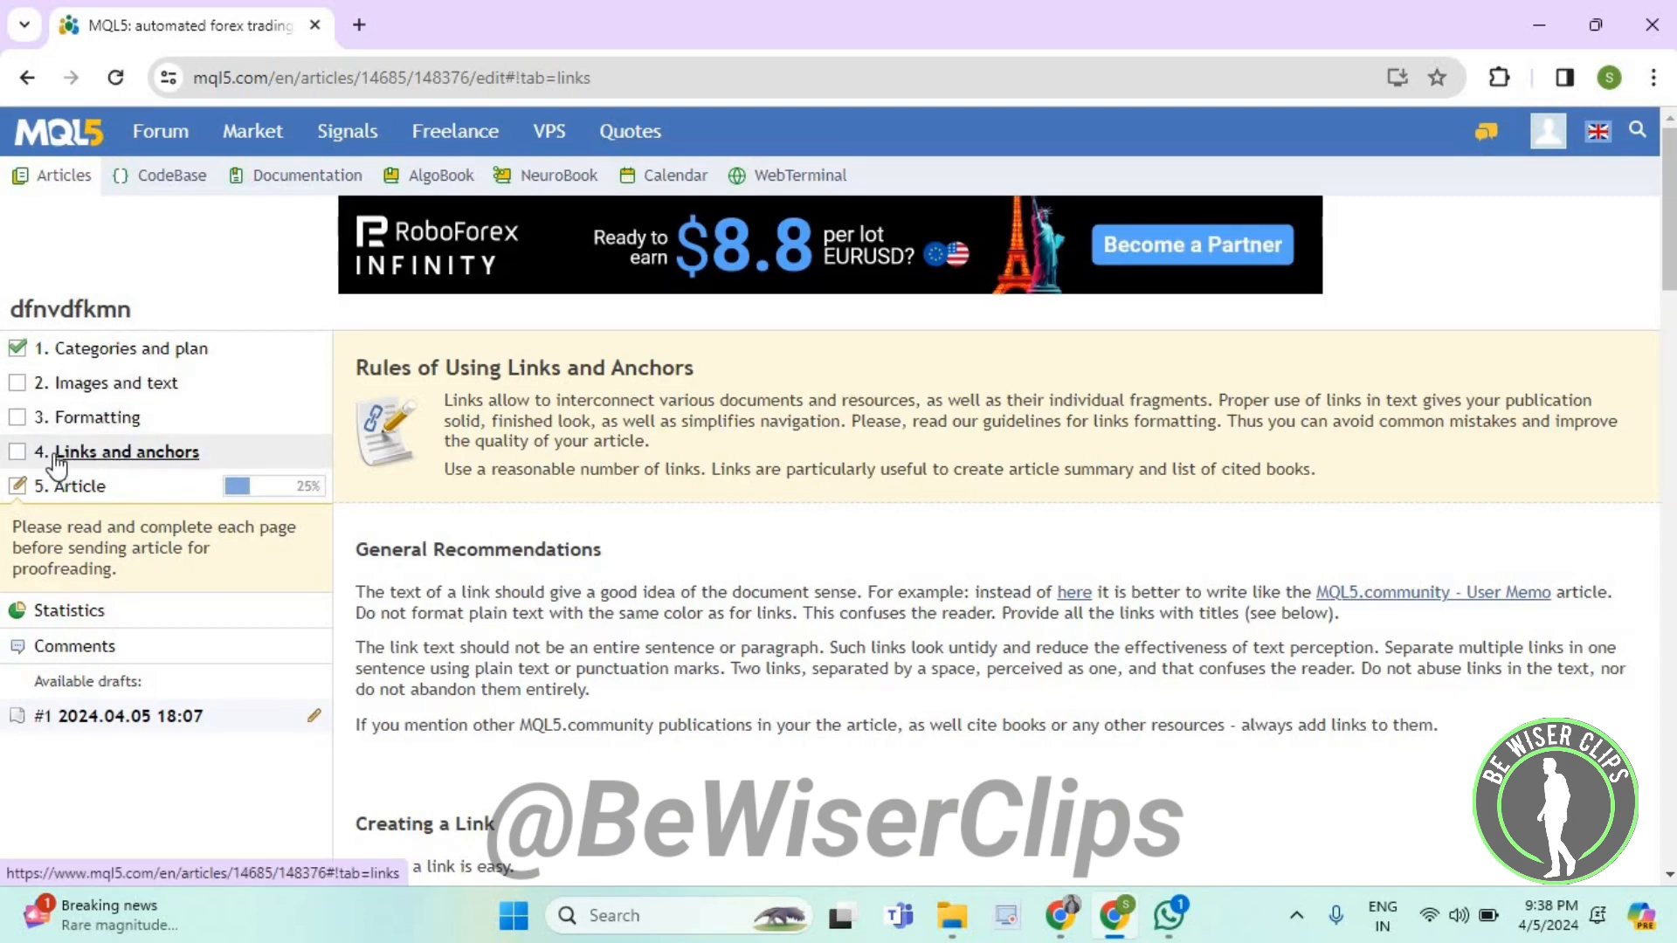
mouse_move(609, 534)
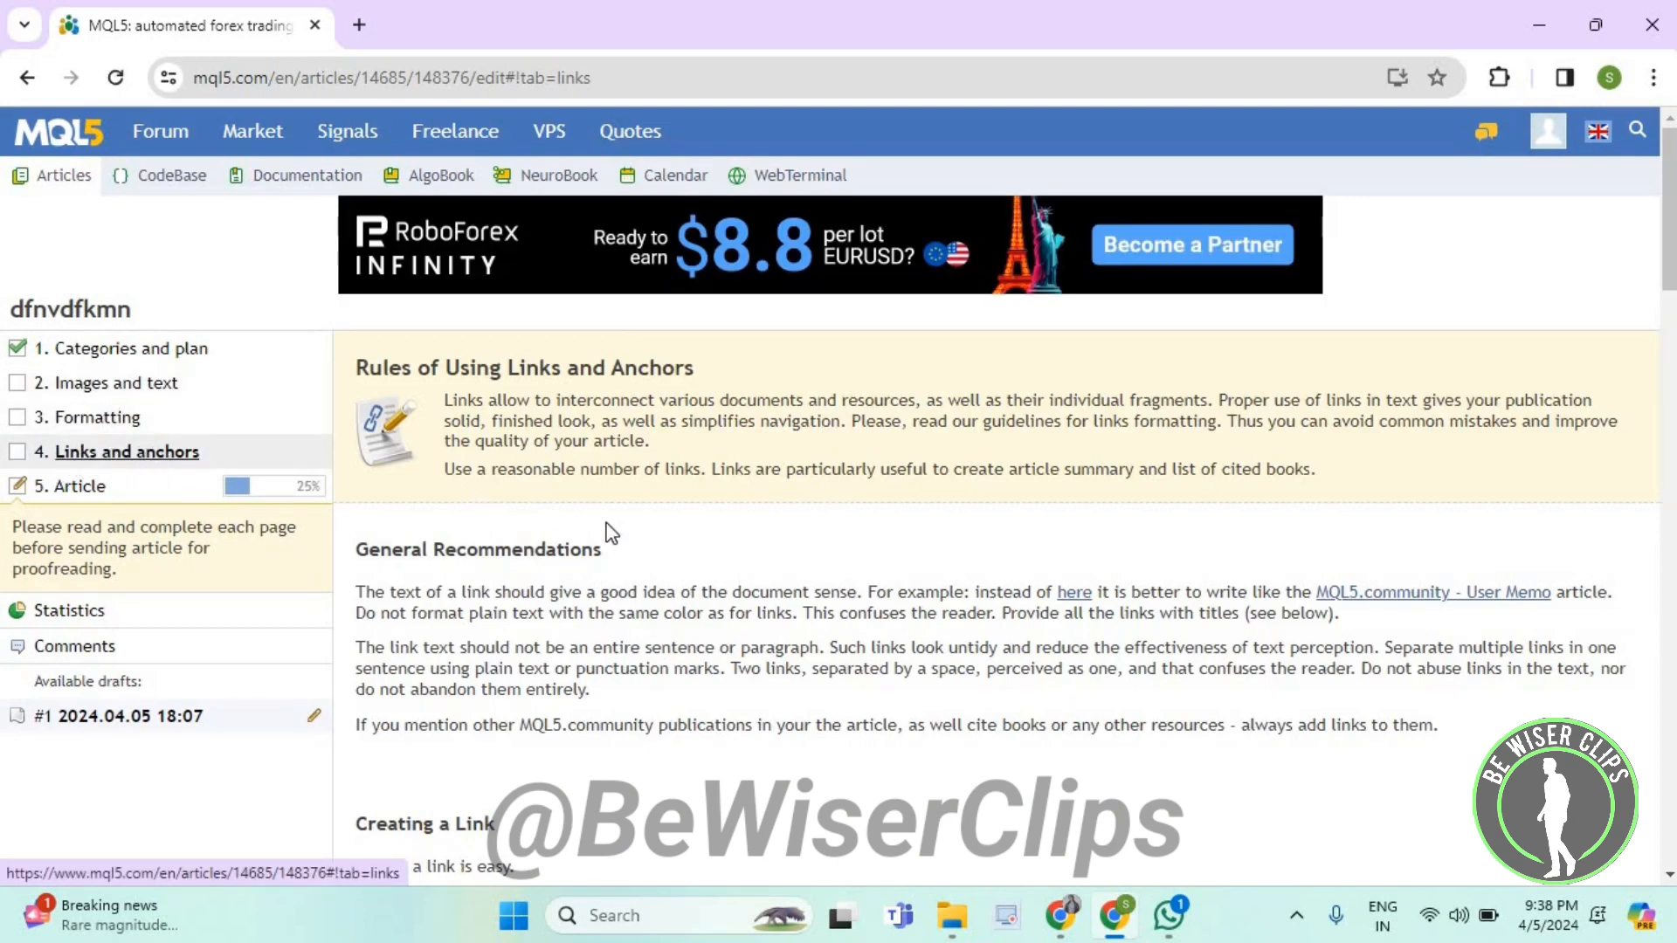
Step: Save the Links and anchors step to reach the Article editing page
scroll(down, 3)
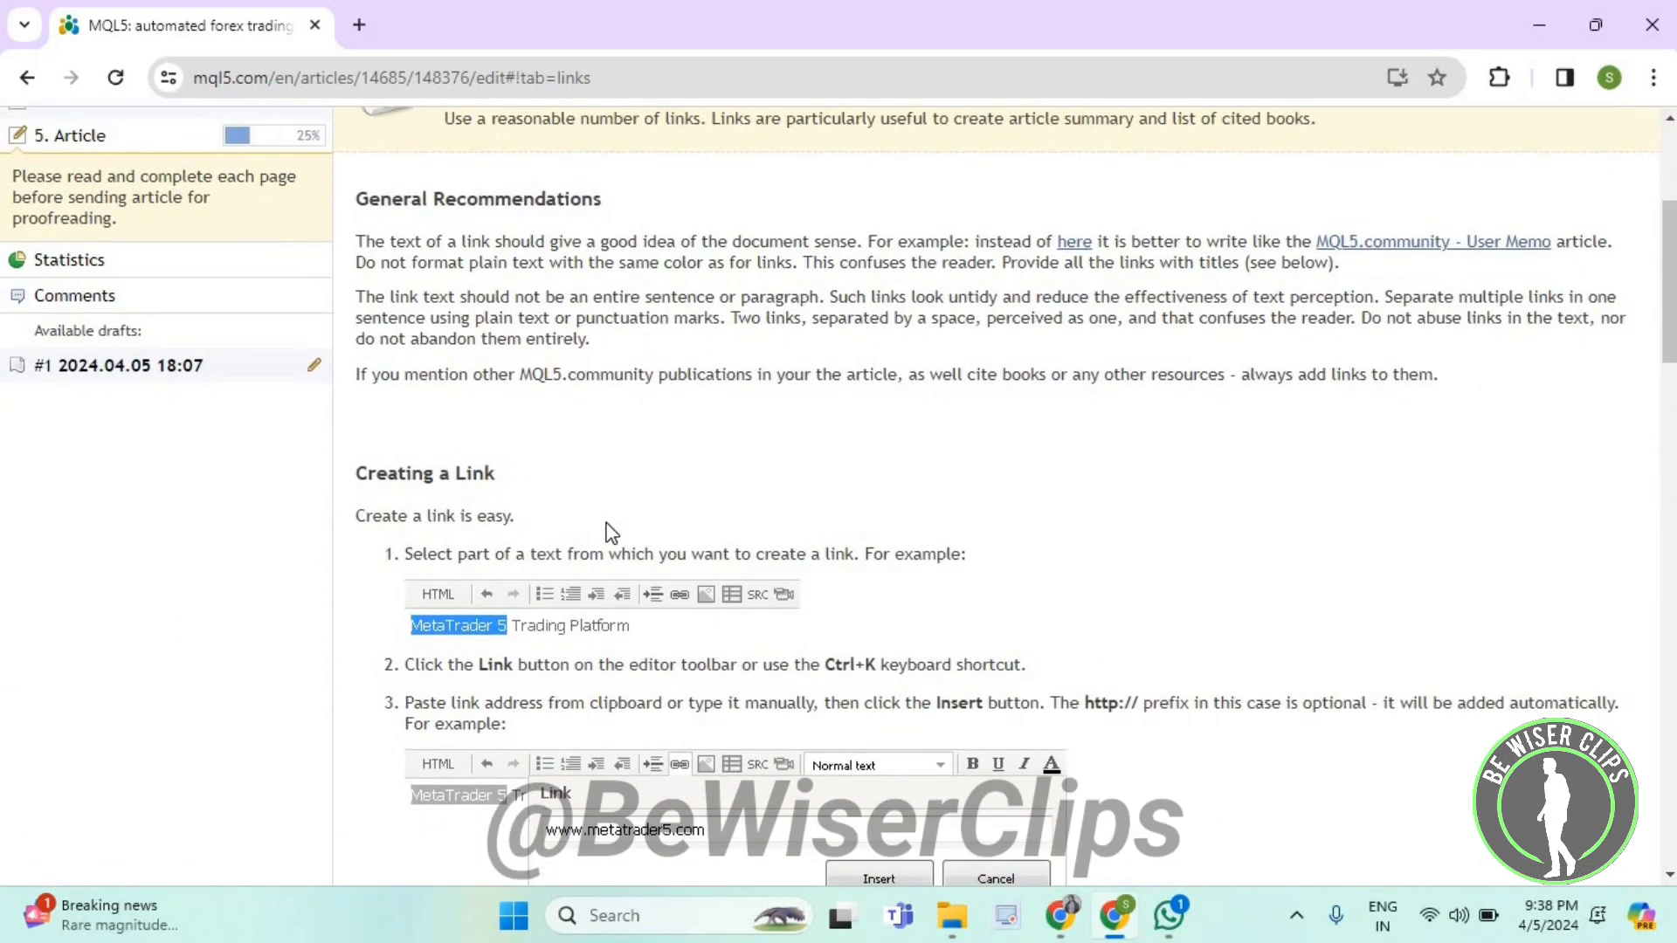
scroll(down, 3)
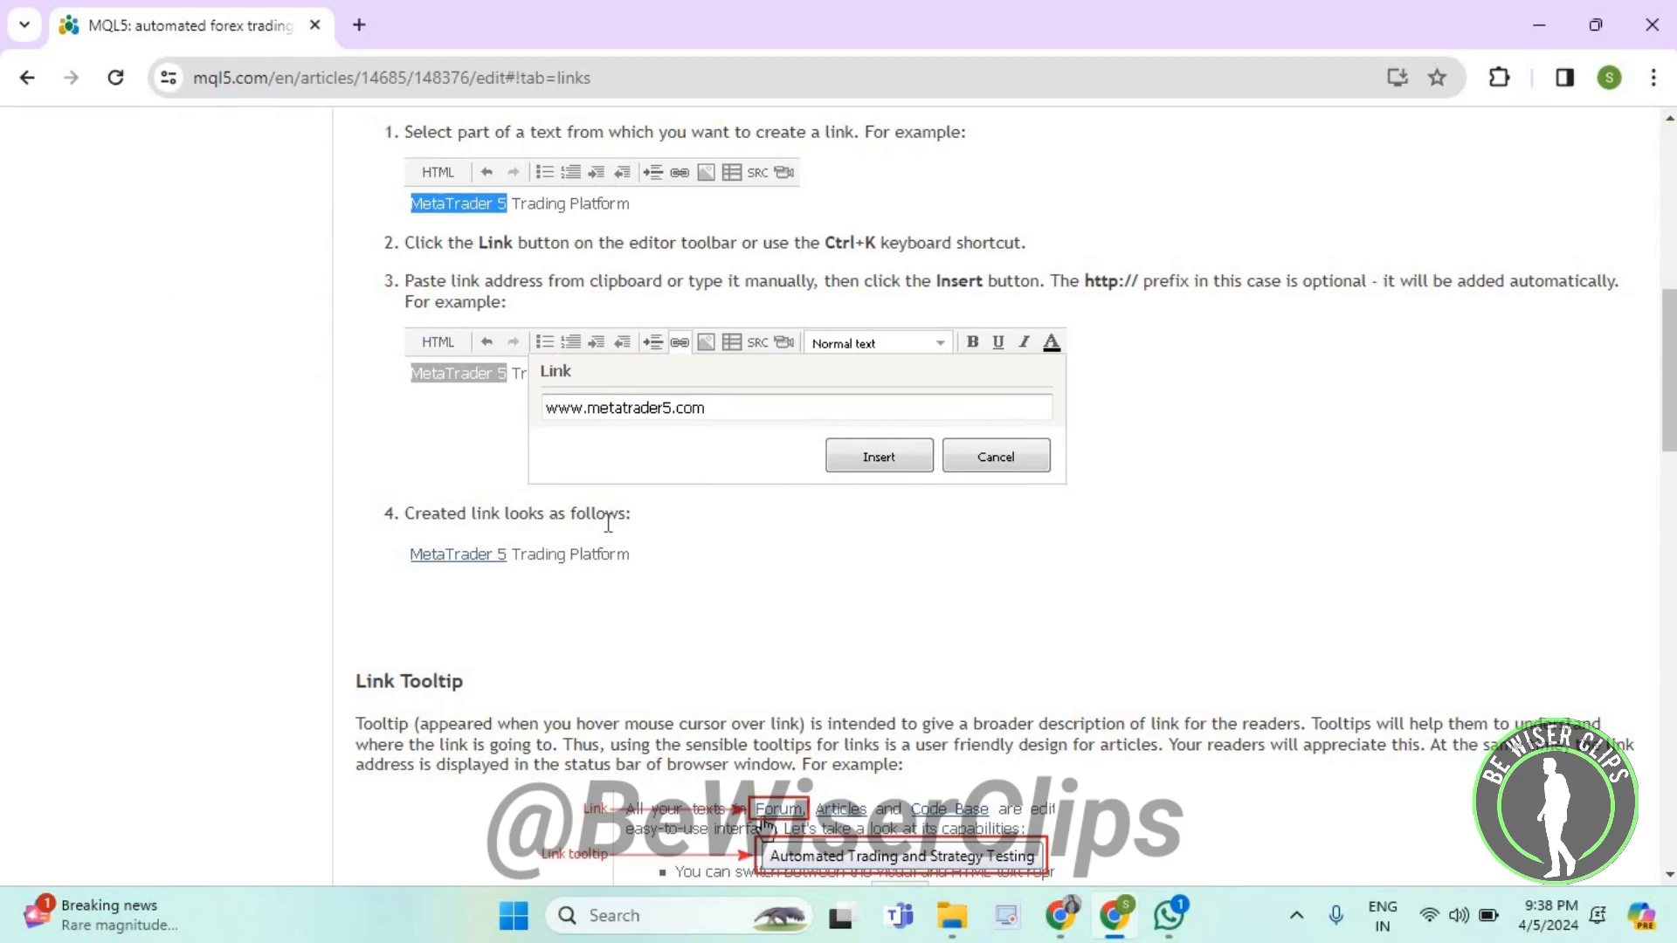
scroll(down, 3)
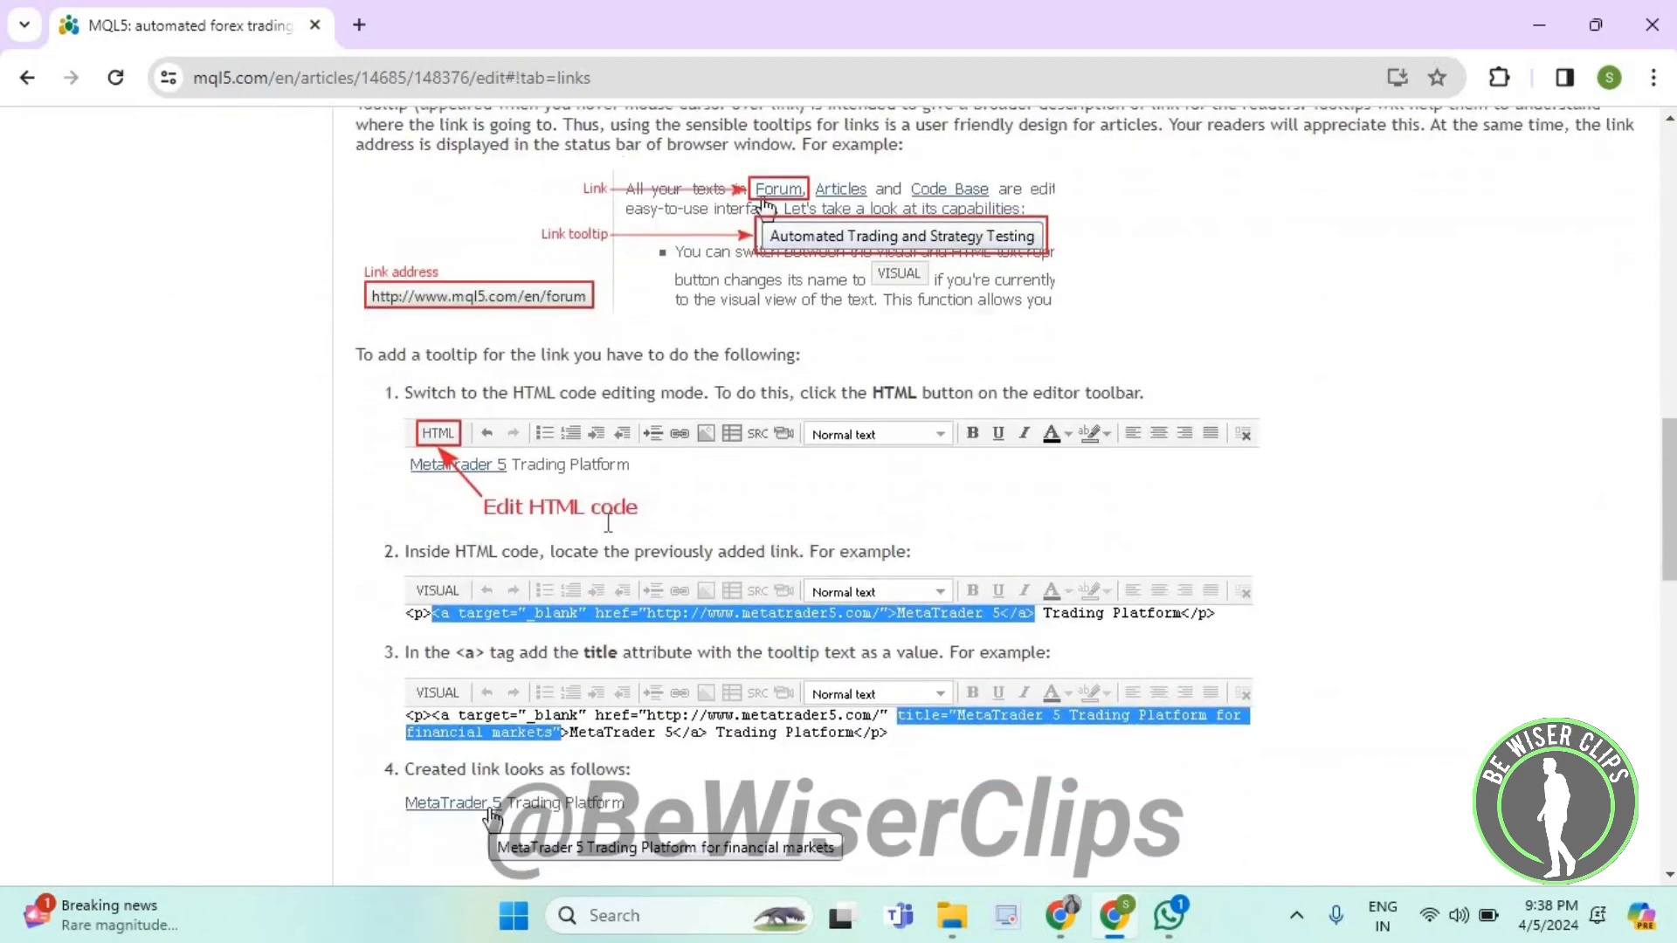
scroll(down, 3)
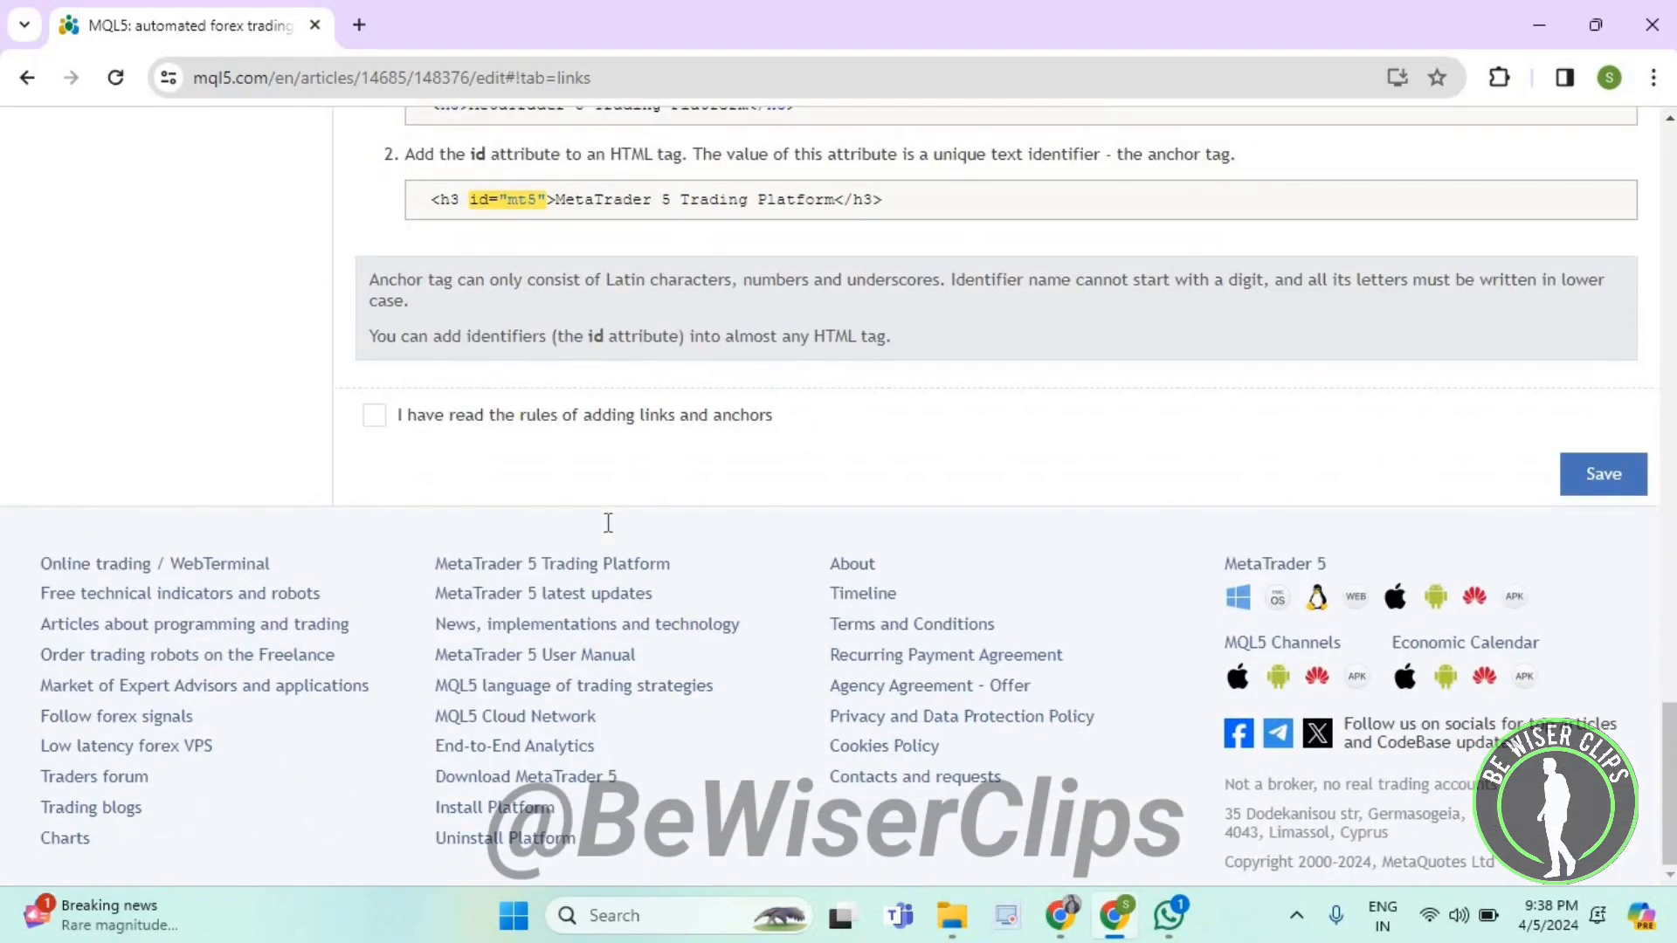
mouse_move(1603, 473)
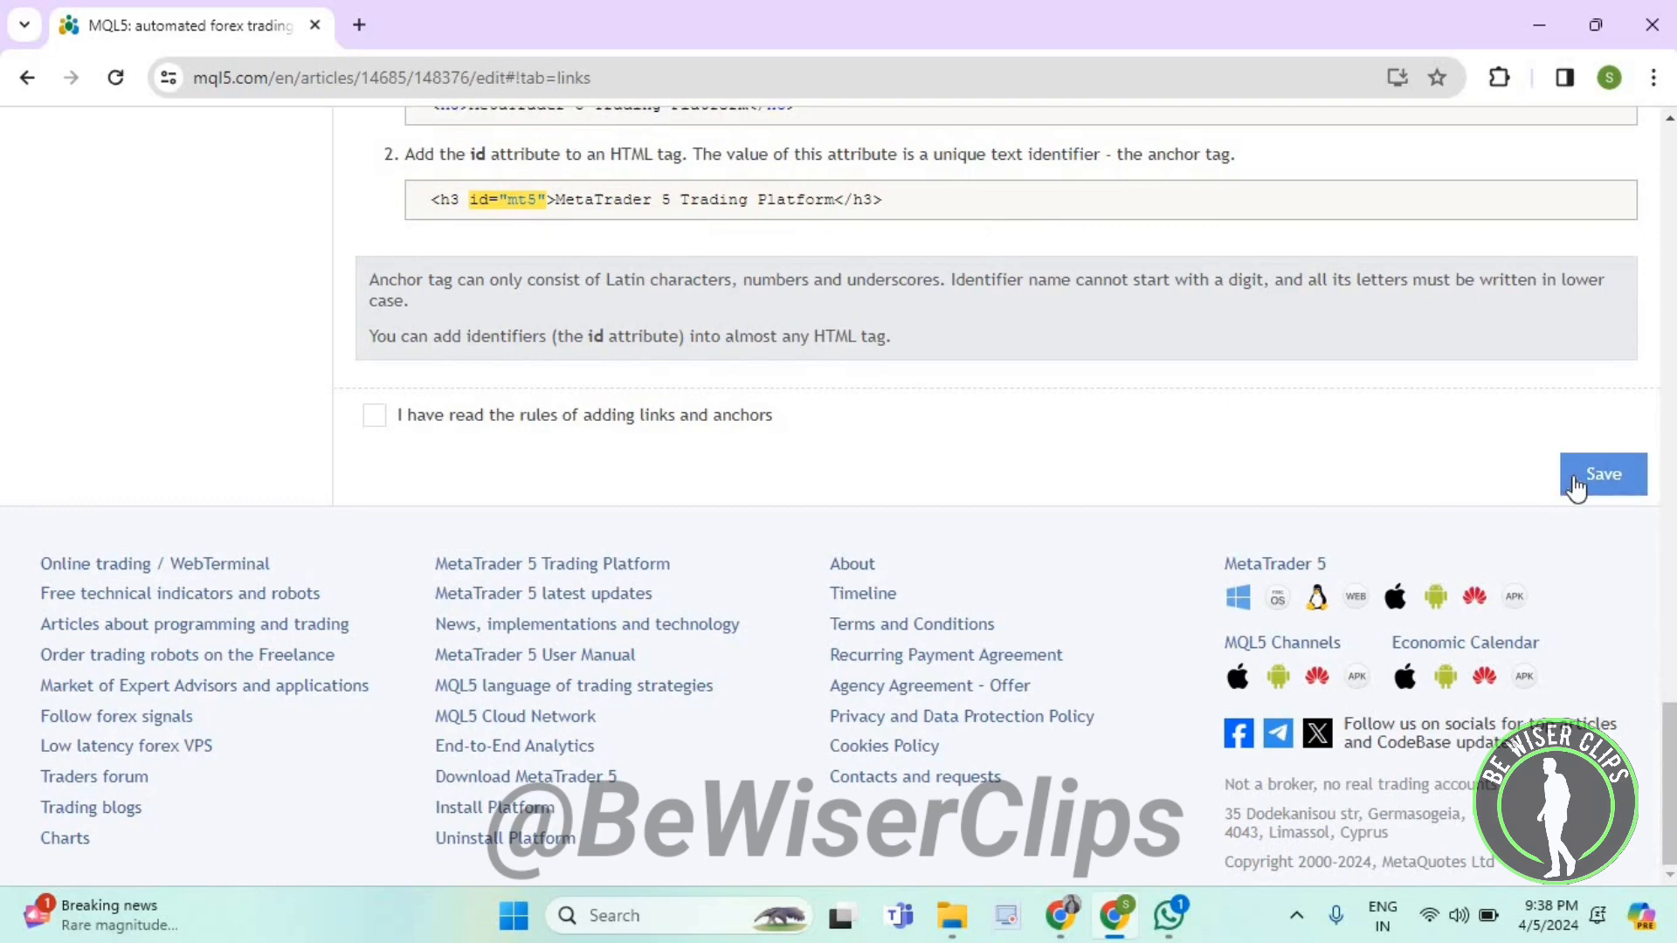
click(1603, 474)
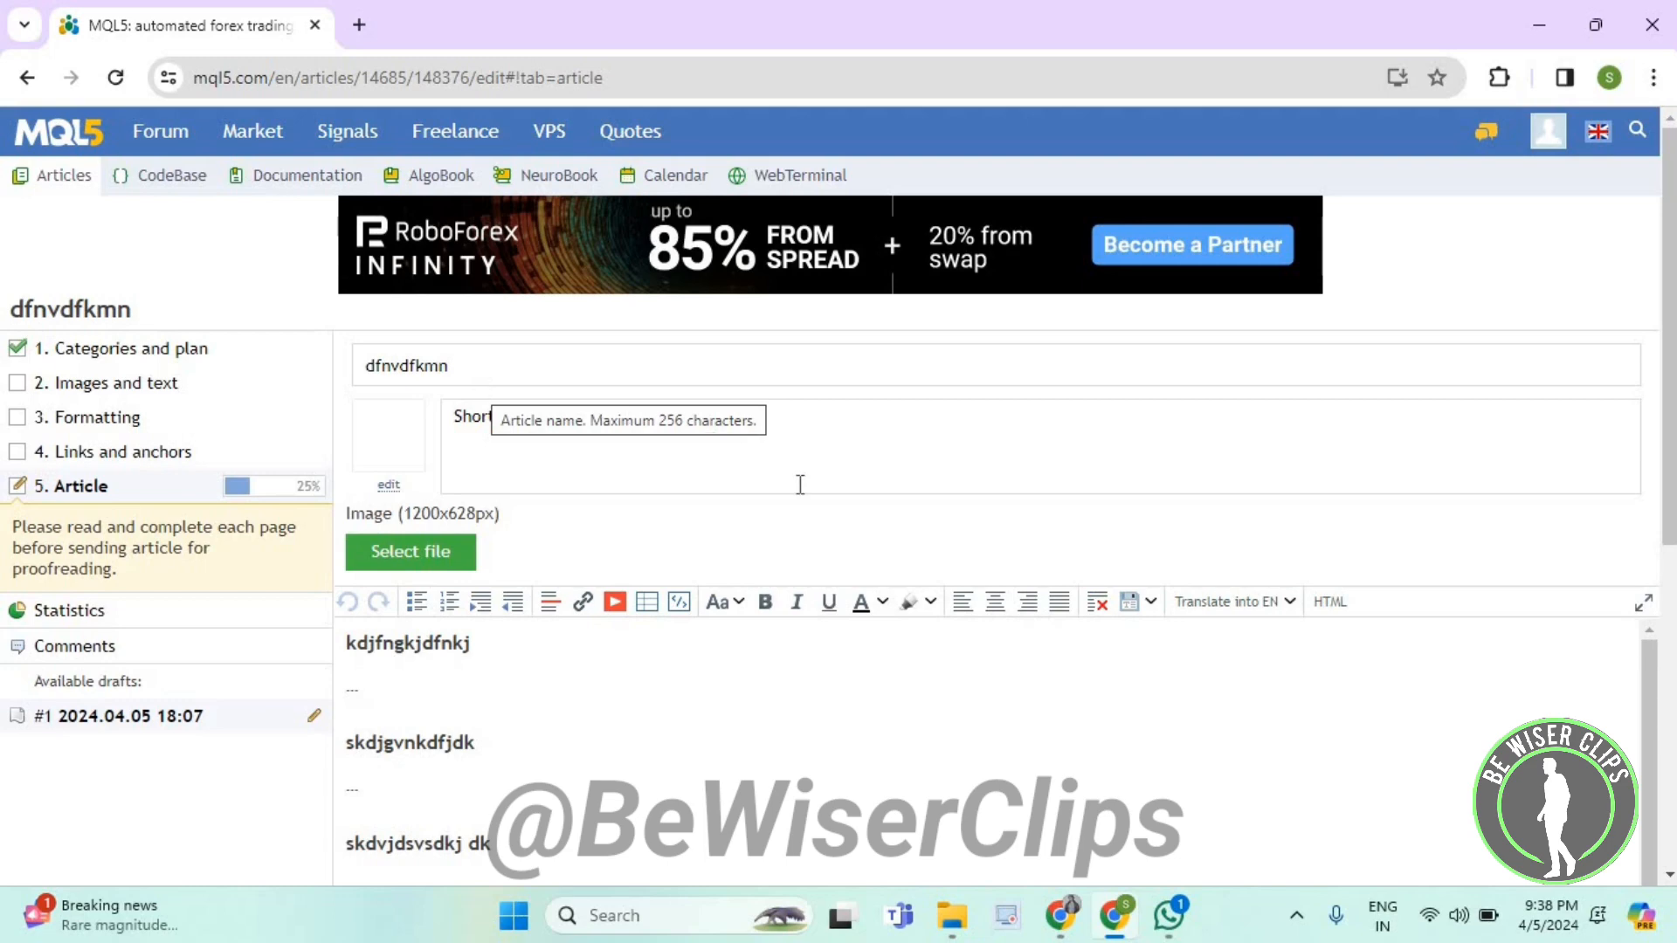
Step: Save the article so a second draft version is stored at the Draft stage
scroll(down, 3)
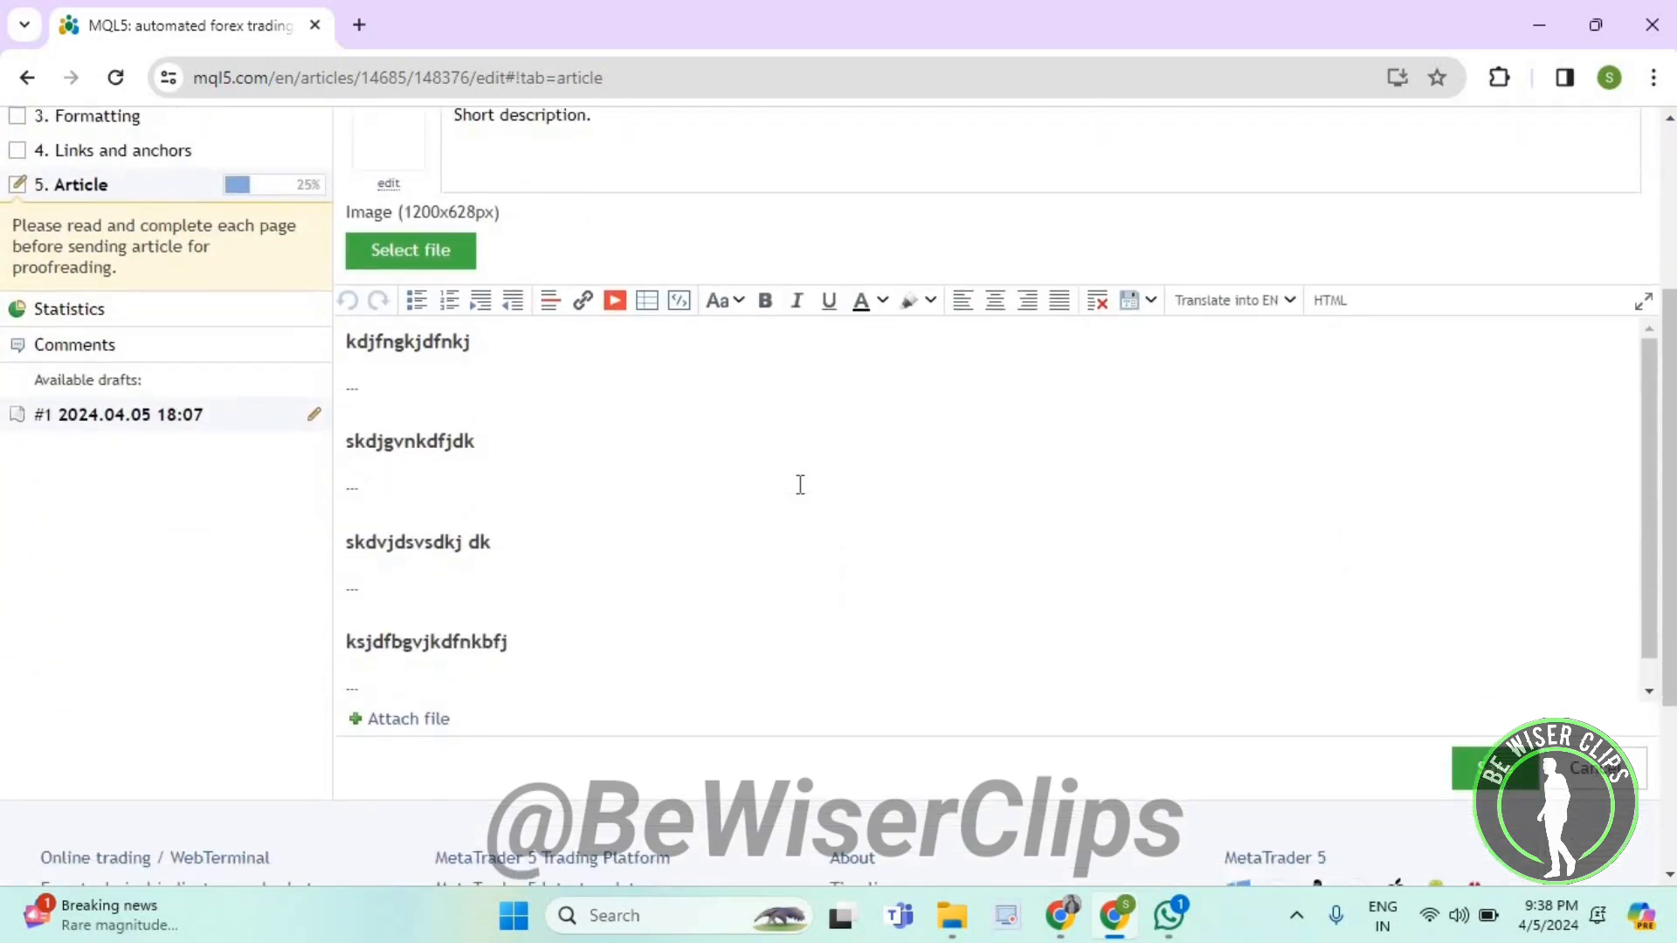
scroll(up, 3)
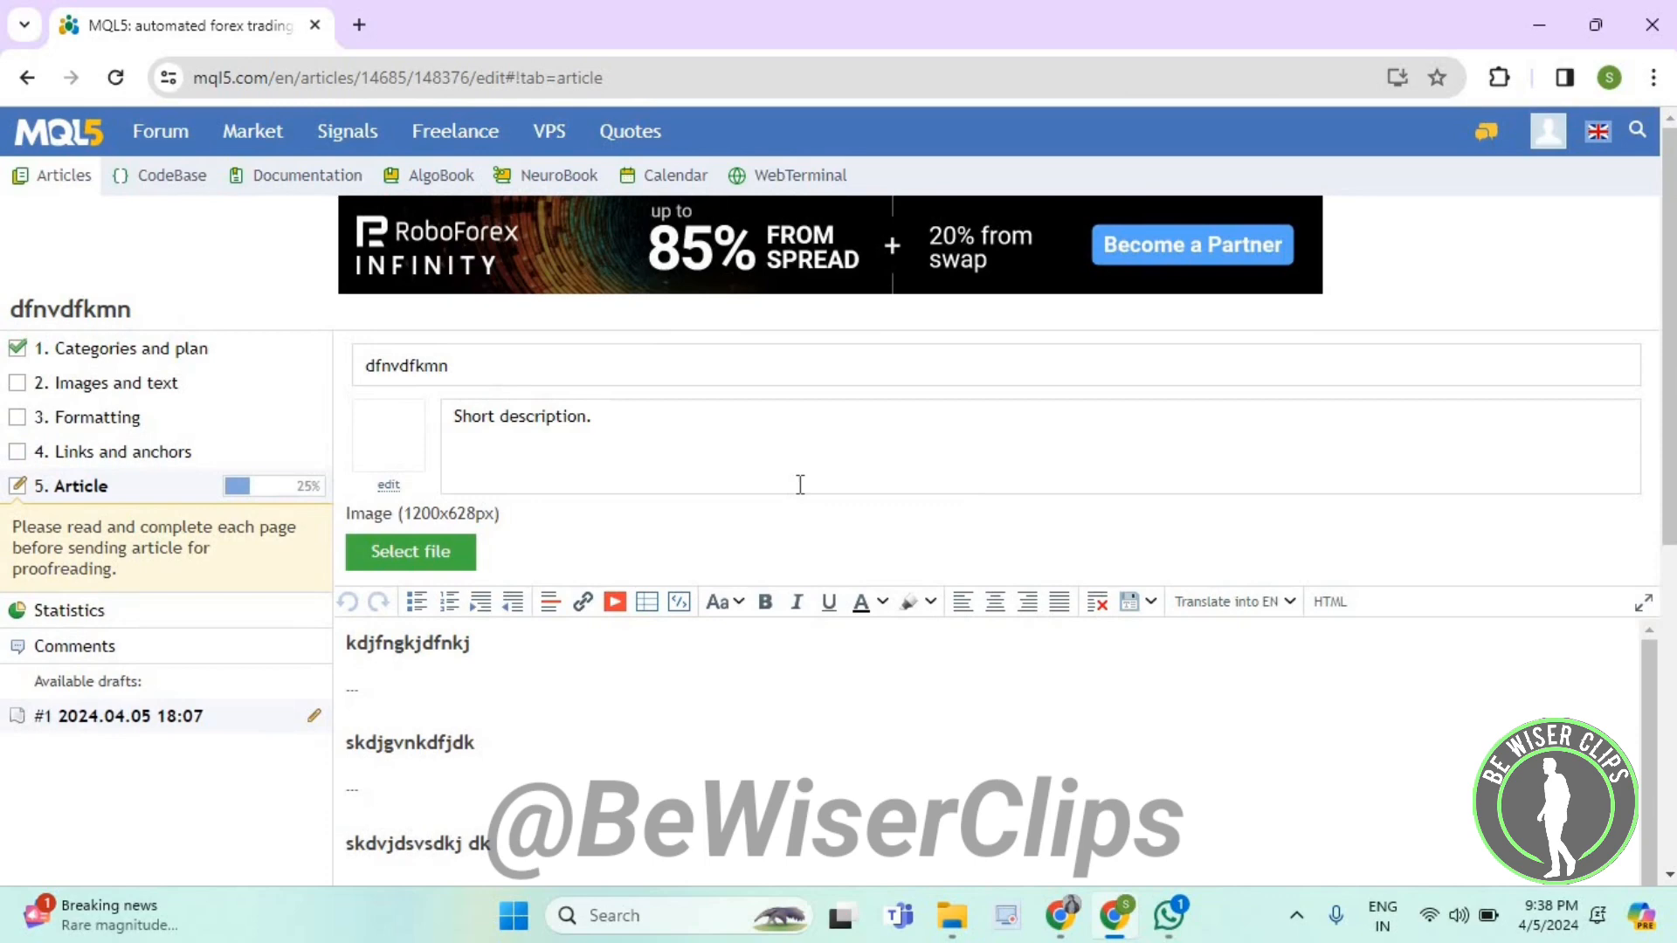
scroll(down, 3)
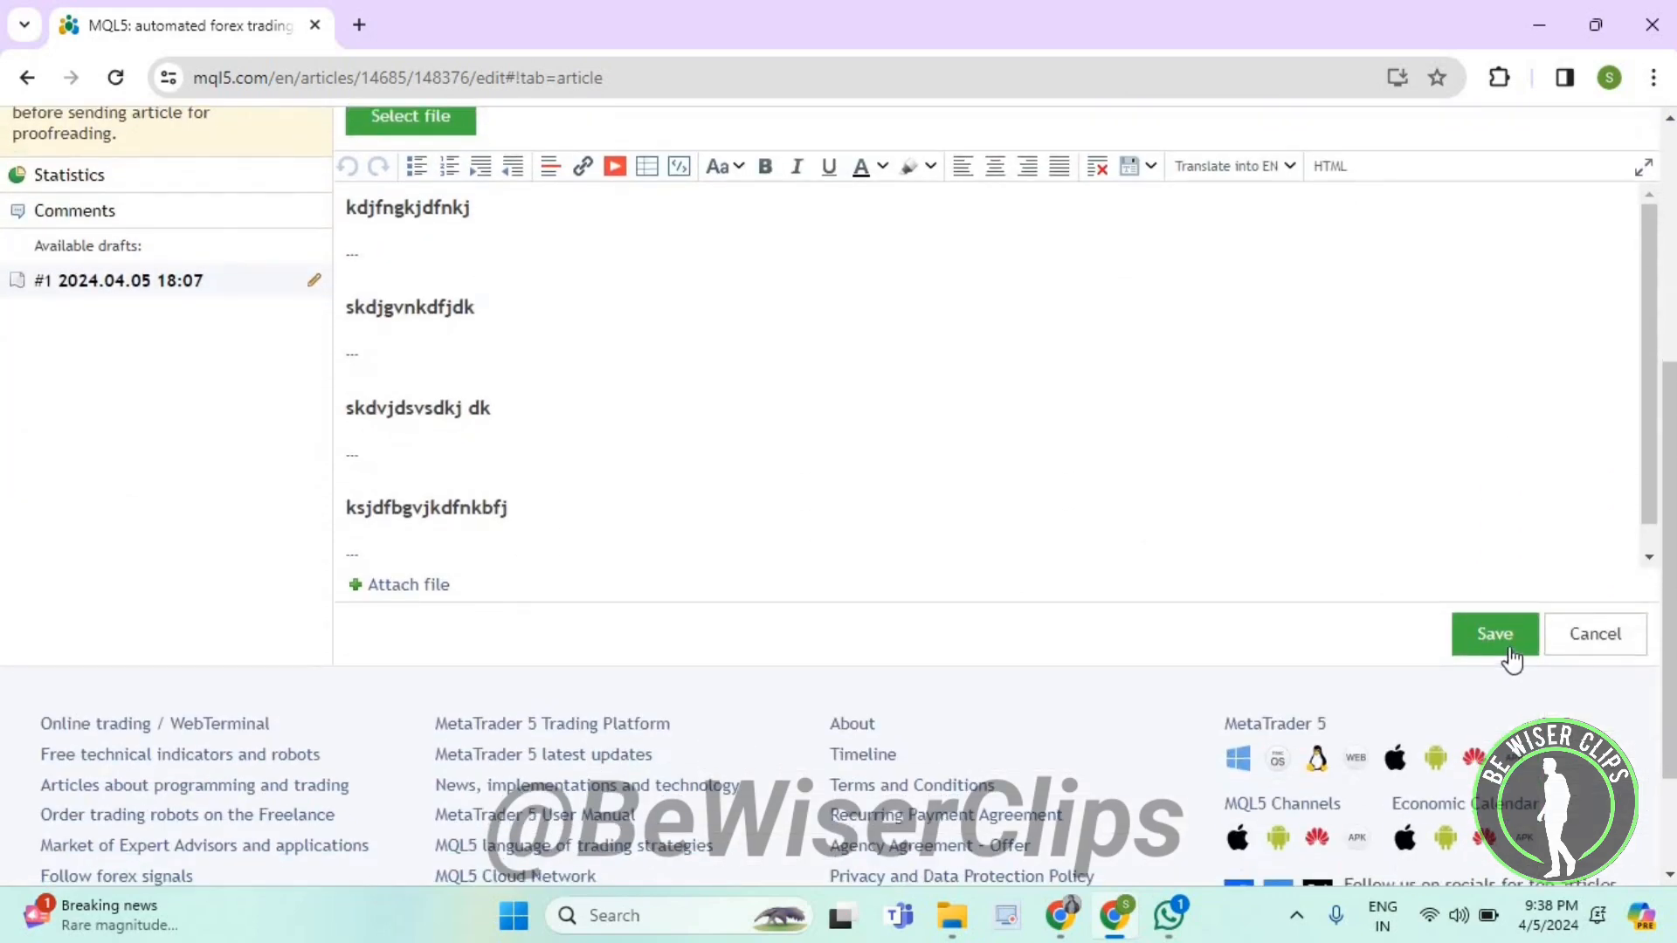
click(1493, 632)
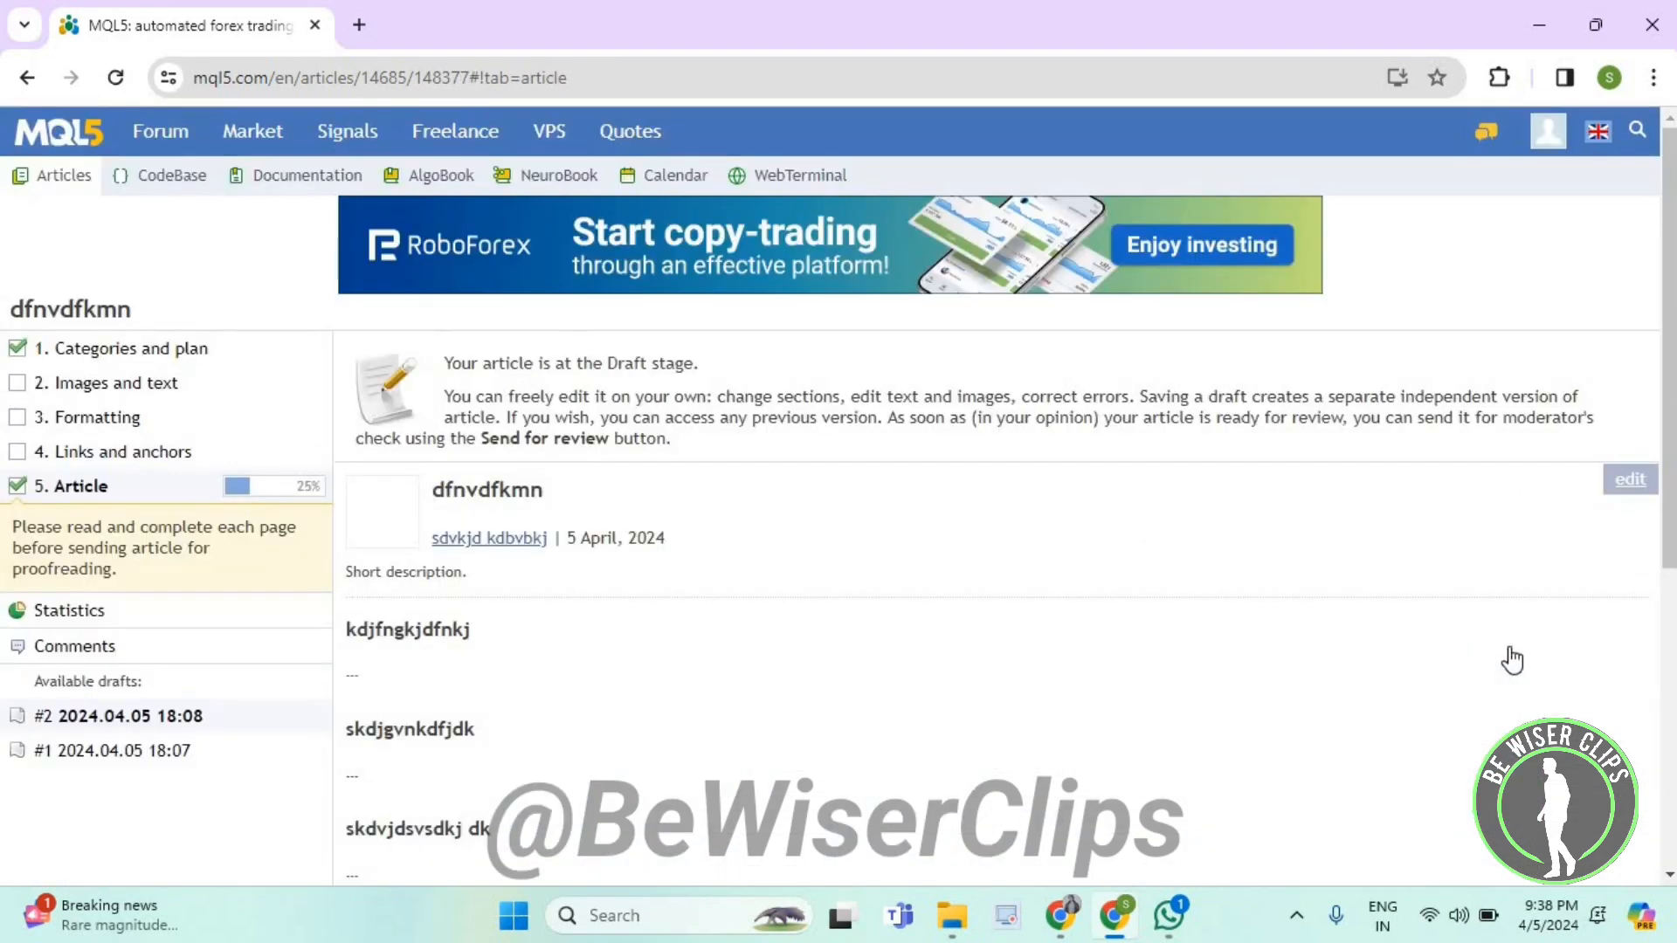